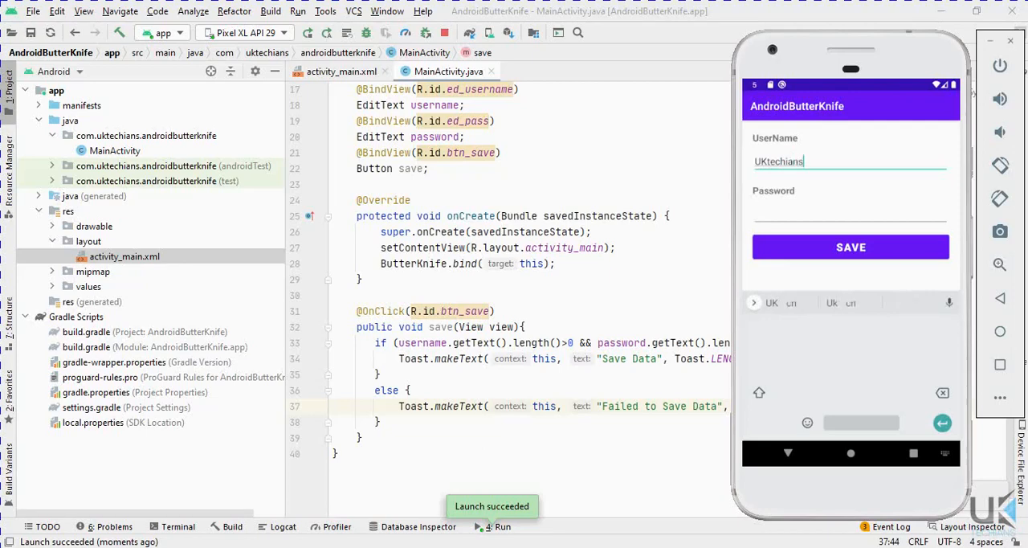
left_click(851, 247)
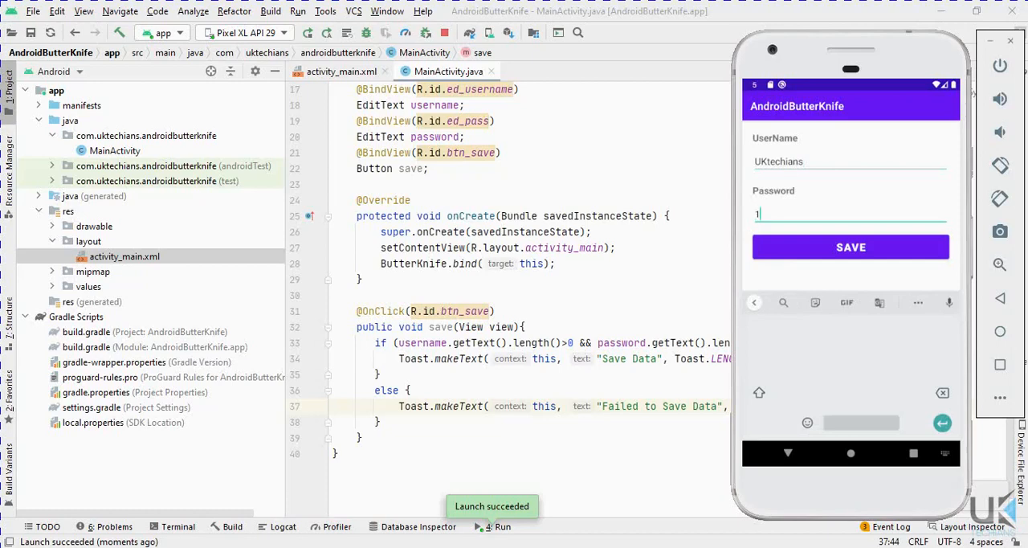
type("23")
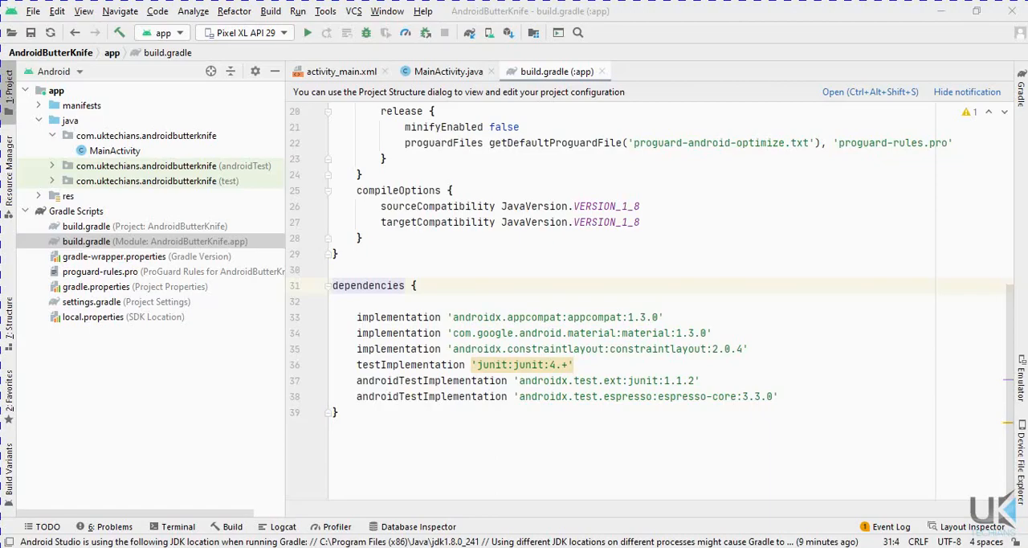
Switch from Android Studio to Chrome from the taskbar.
left_click(56, 12)
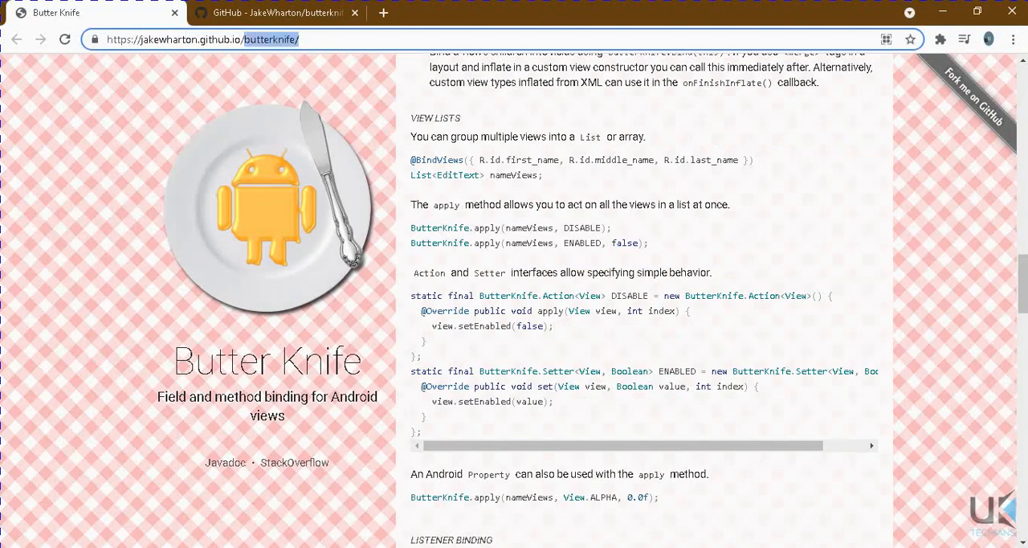
Replace the old tab, search Google for butterknife, and open the jakewharton.github.io result.
left_click(384, 12)
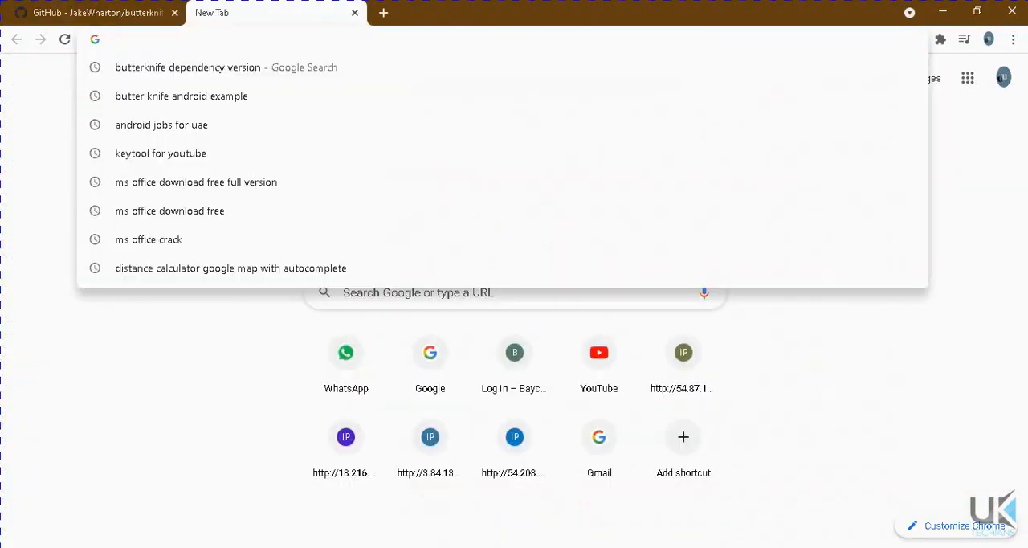
left_click(225, 67)
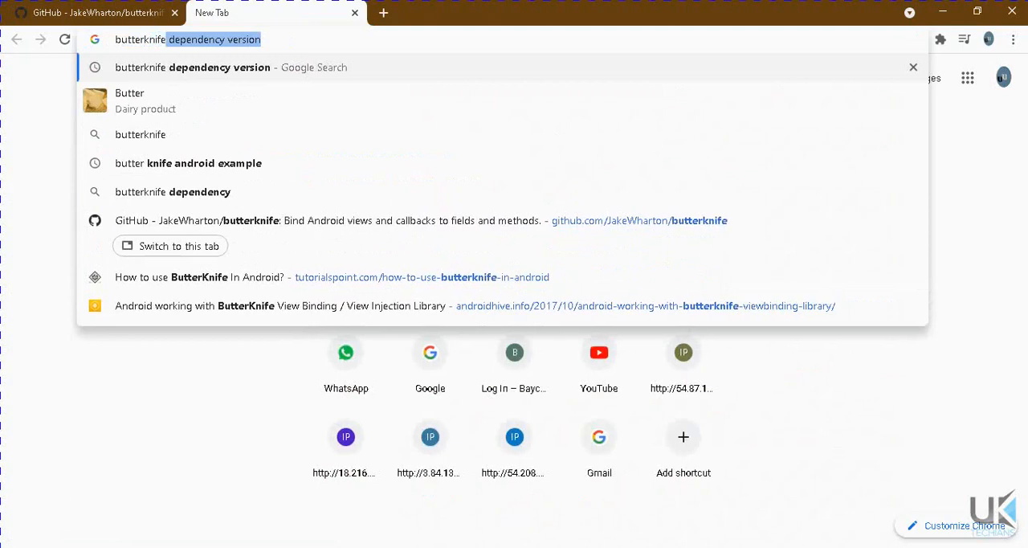
left_click(141, 134)
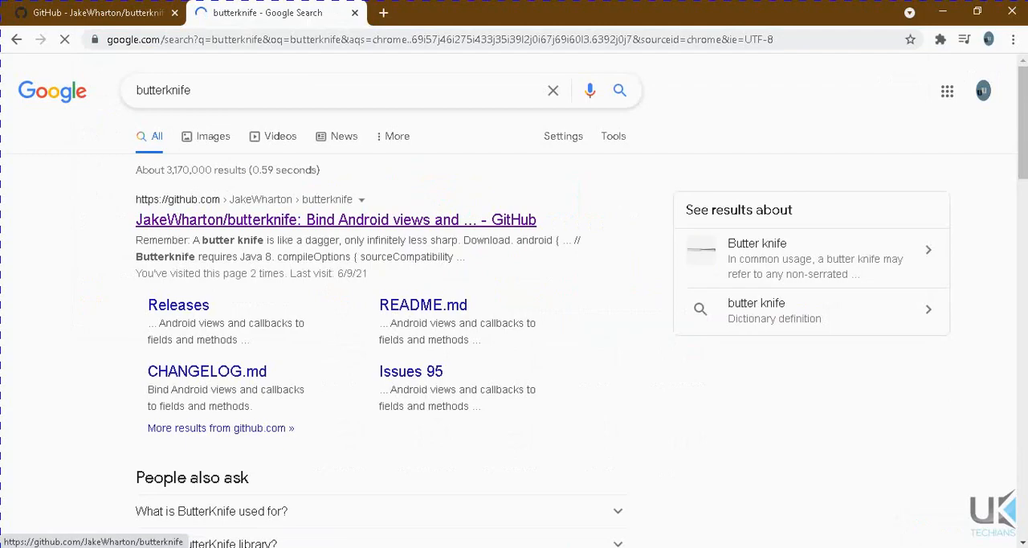
scroll("down", 3)
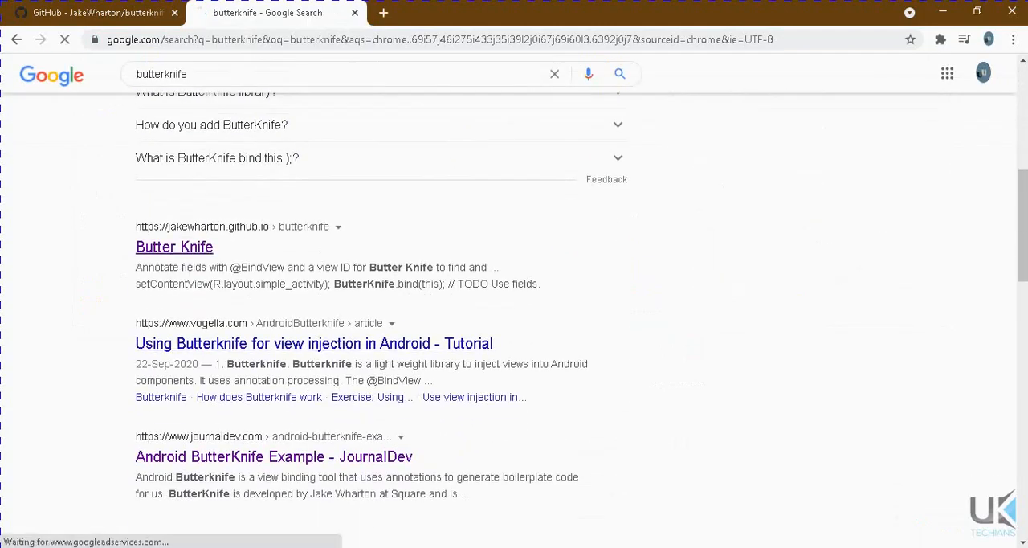
left_click(174, 247)
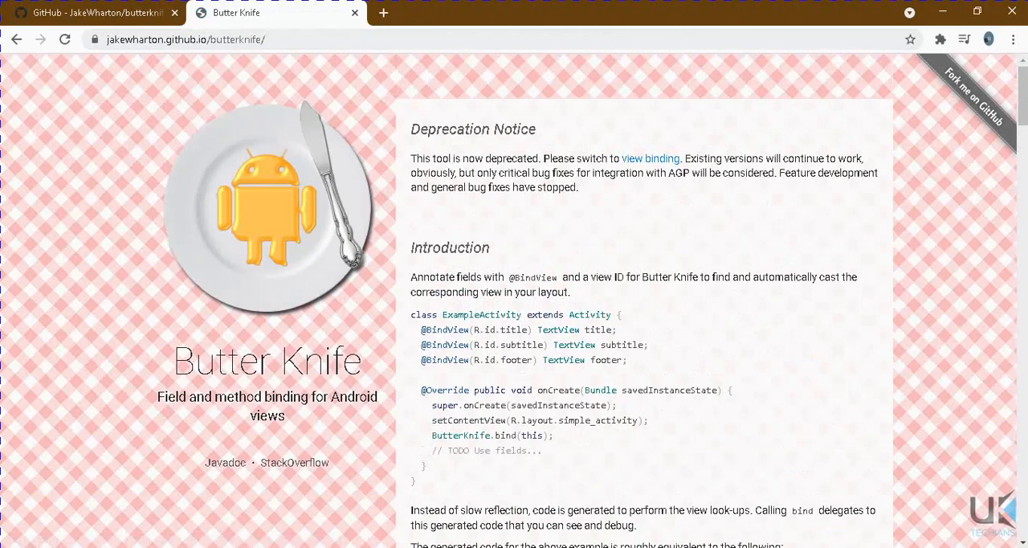
Highlight the Download section's Gradle implementation and annotationProcessor lines, then view the GitHub README.
left_click_drag(411, 158, 569, 159)
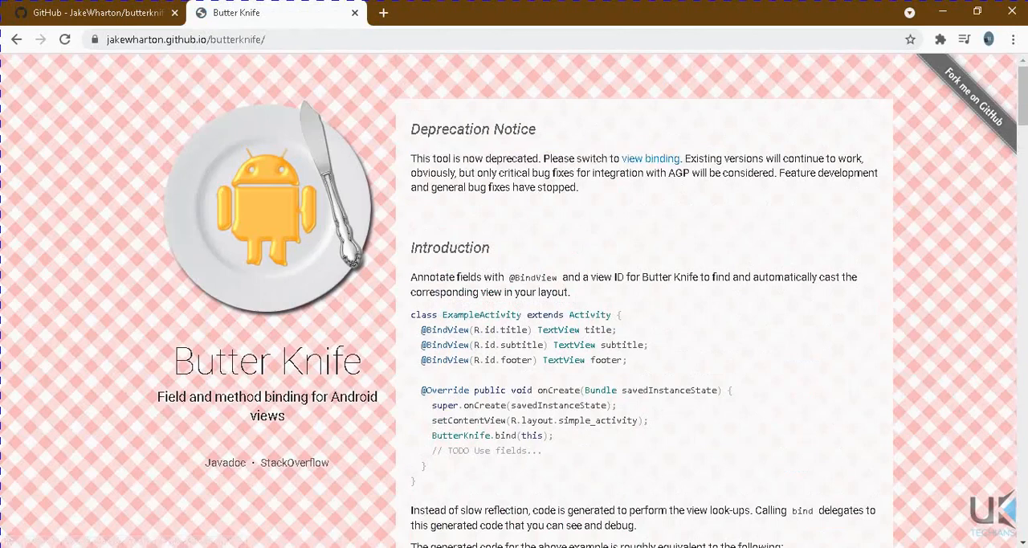
mouse_move(650, 159)
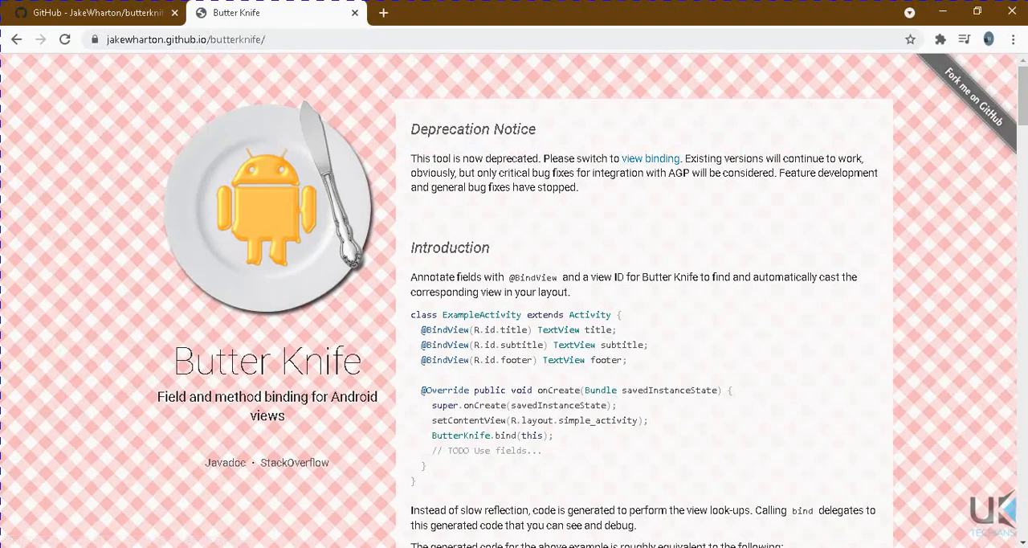
scroll("down", 3)
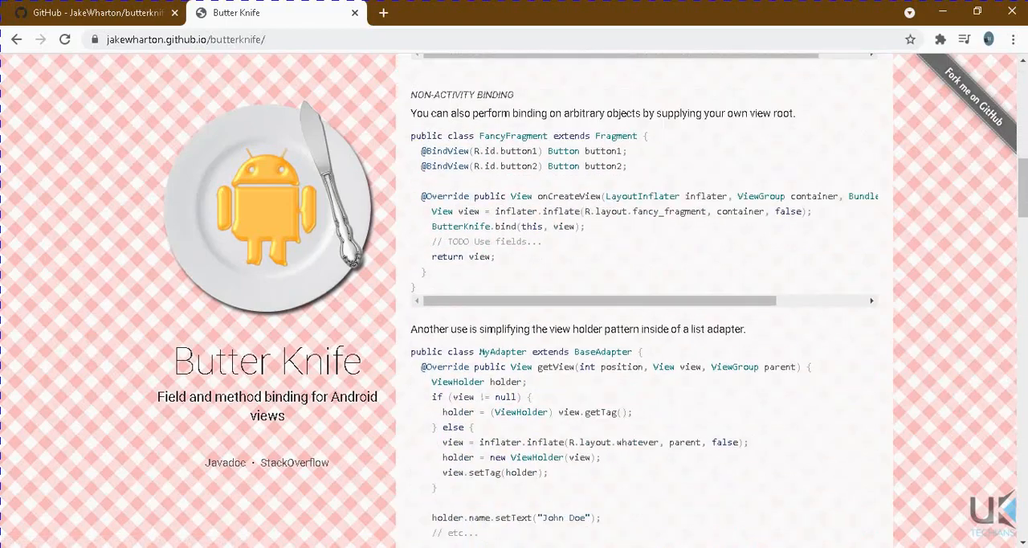
scroll("down", 3)
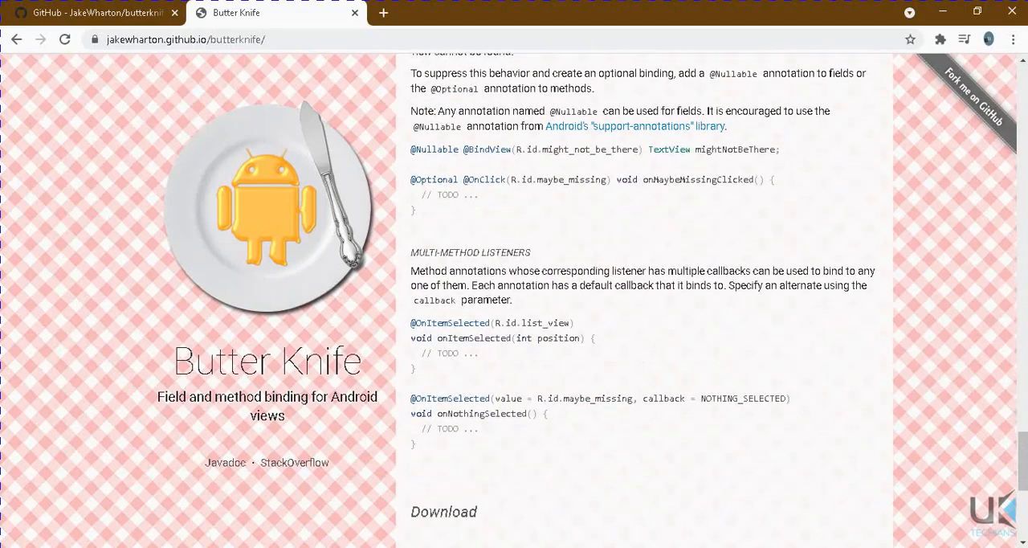
scroll("down", 3)
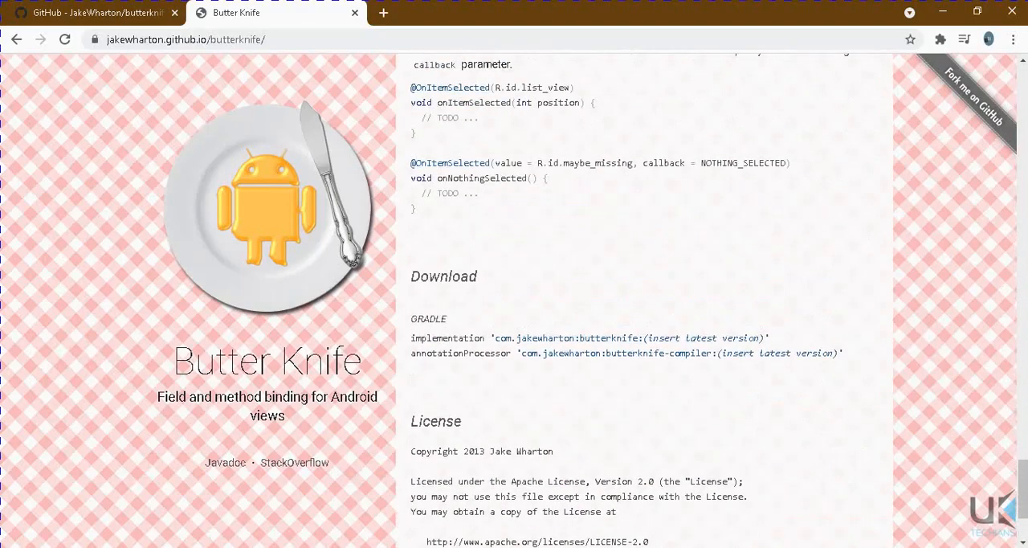
triple_click(587, 337)
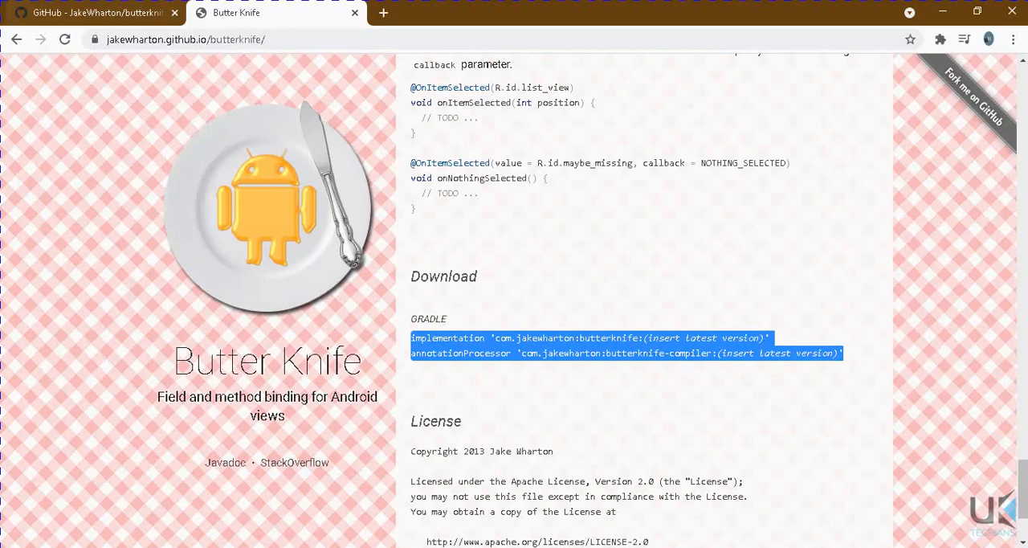
left_click(96, 12)
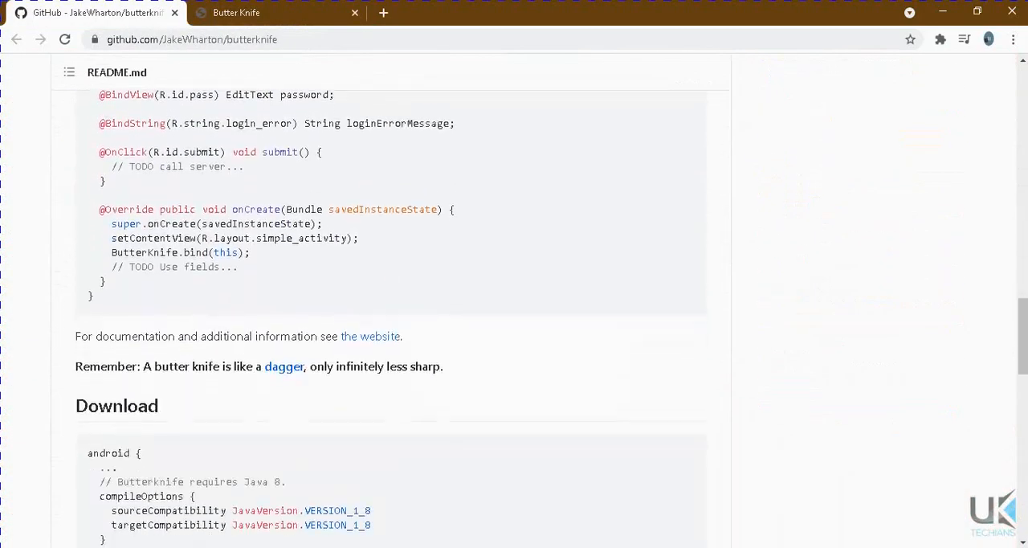
Scroll the GitHub README to its download lines and return to the AndroidButterKnife project.
scroll("down", 3)
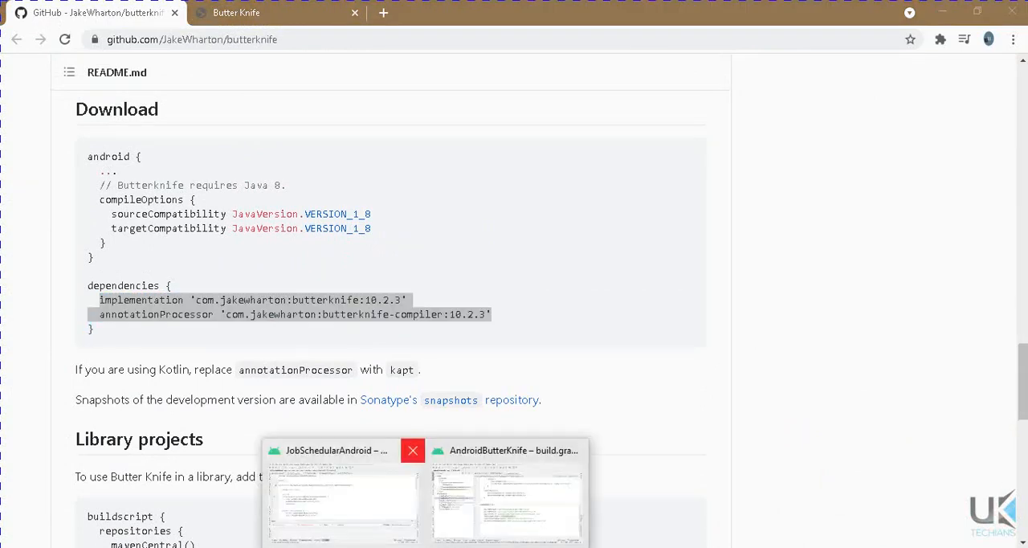
left_click(506, 490)
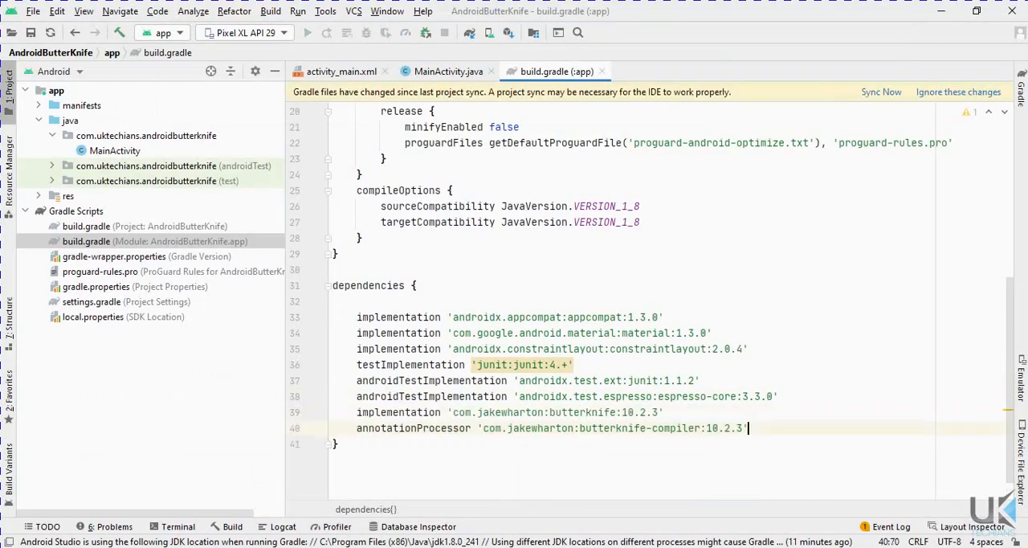
Add classpath 'com.jakewharton:butterknife-gradle-plugin:10.2.3' to the project build.gradle and sync Gradle.
left_click(145, 226)
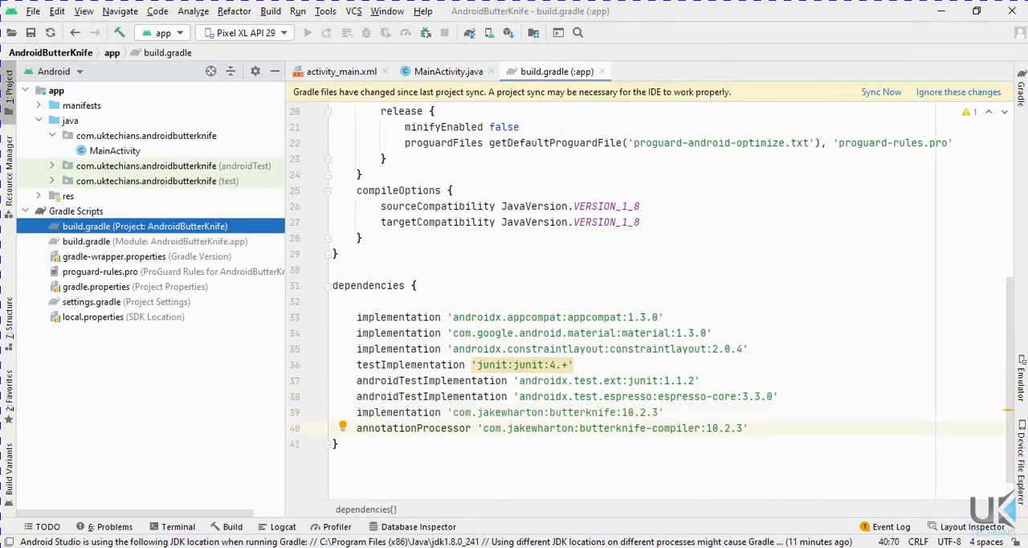
left_click(145, 226)
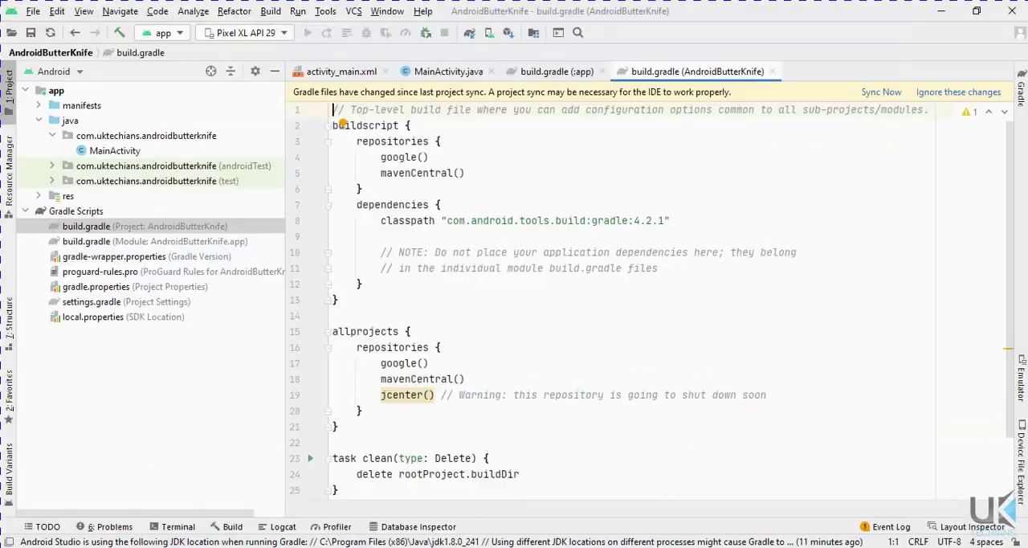
type("classpath 'com.jakewharton:butterknife-gradle-plugin:10.2.3'")
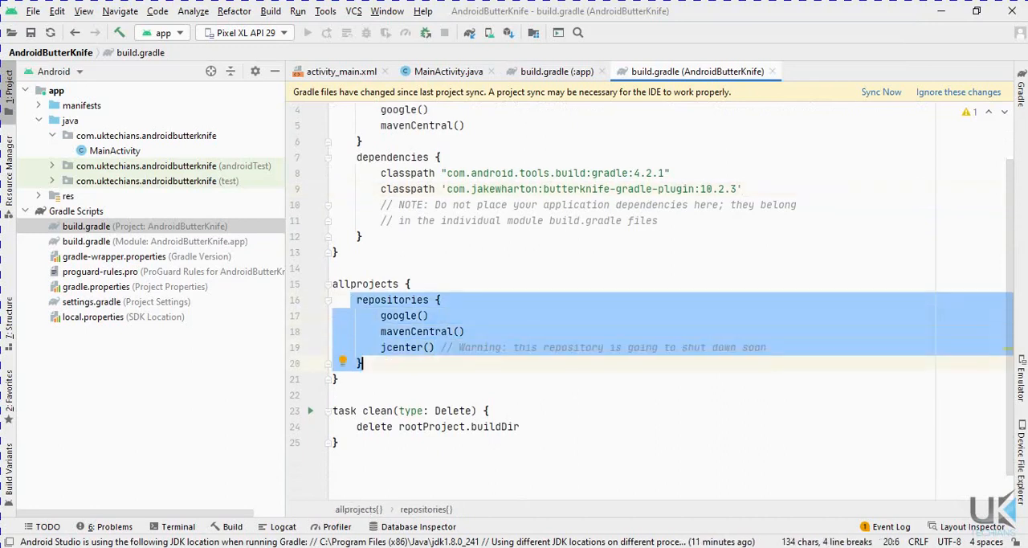
scroll("up", 3)
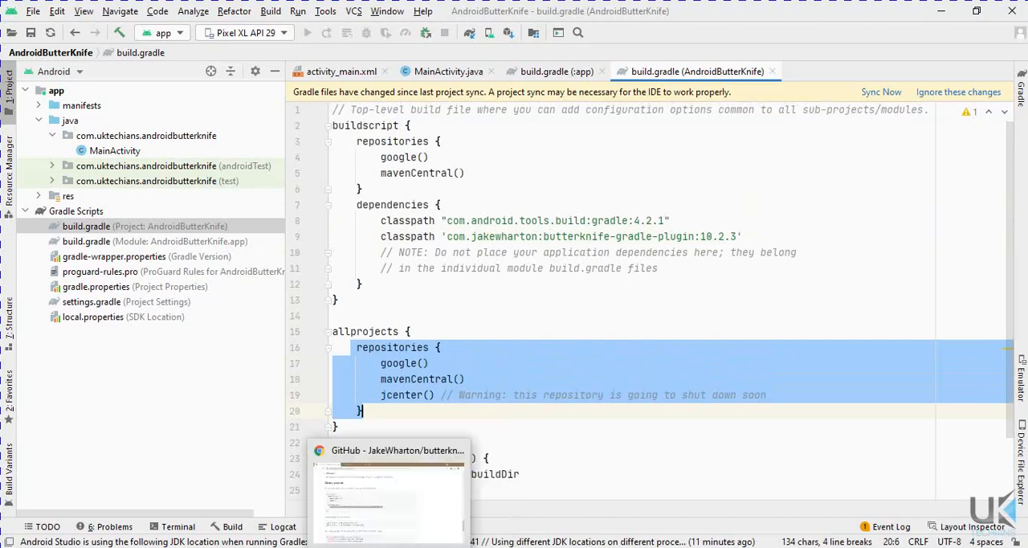
left_click(388, 490)
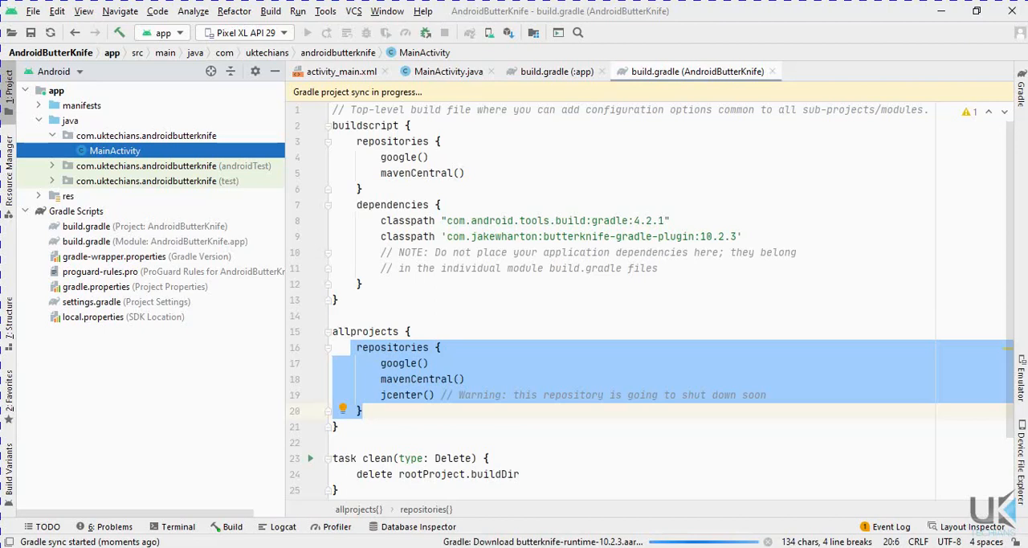
Open res/layout/activity_main.xml in Split view, showing code beside the preview.
left_click(39, 196)
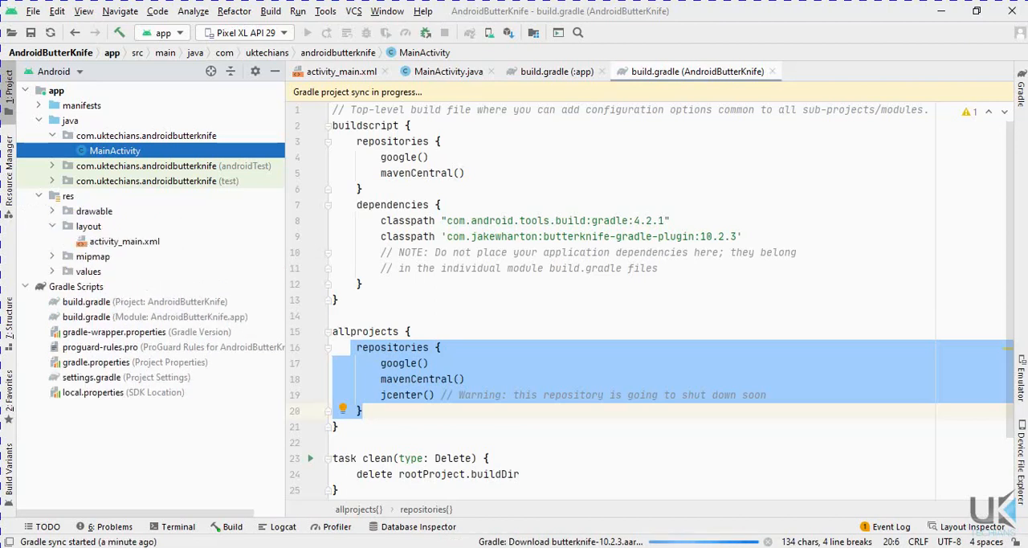
left_click(341, 72)
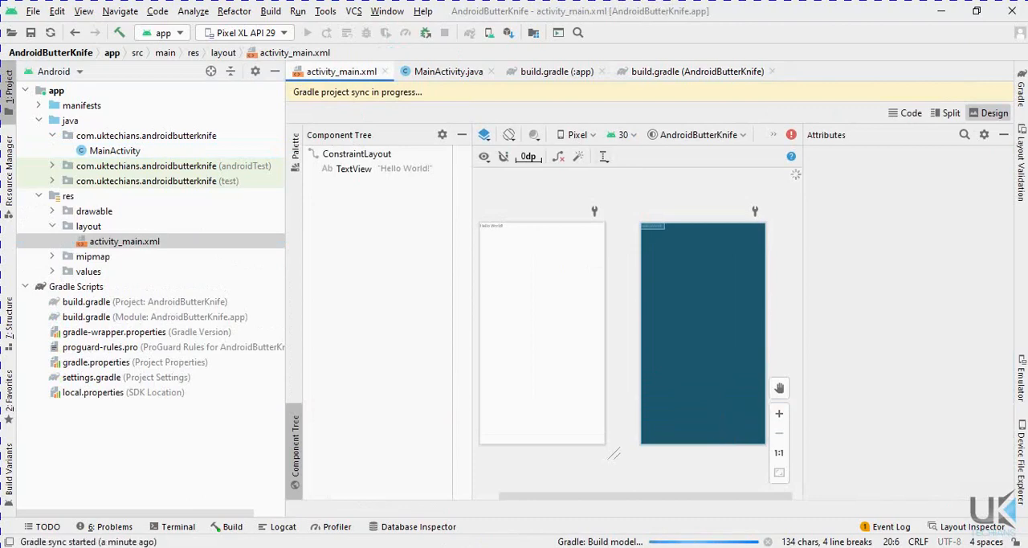
left_click(950, 113)
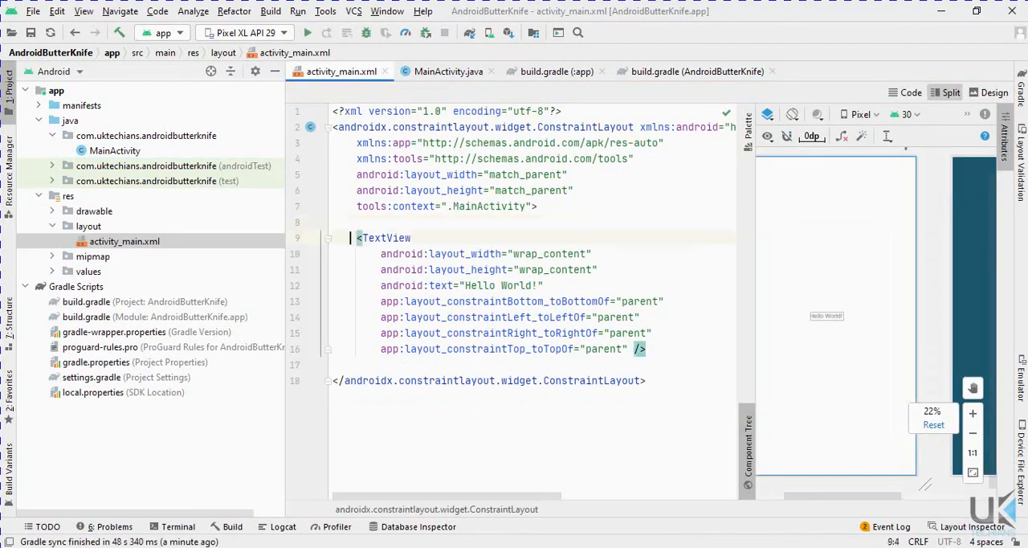
Build a vertical LinearLayout holding the UserName and Password EditText fields with margins.
type("LinearLayout")
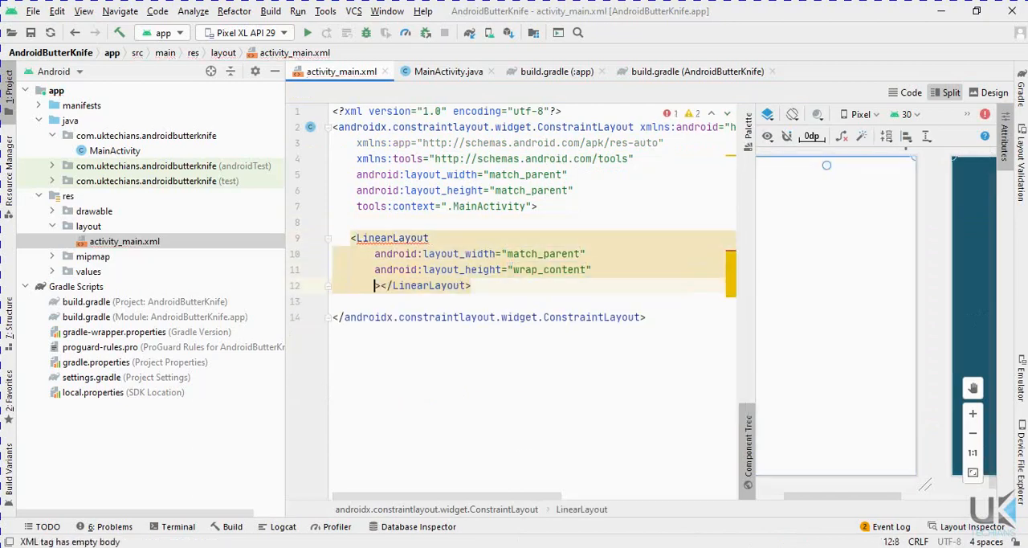
type("content\"/>")
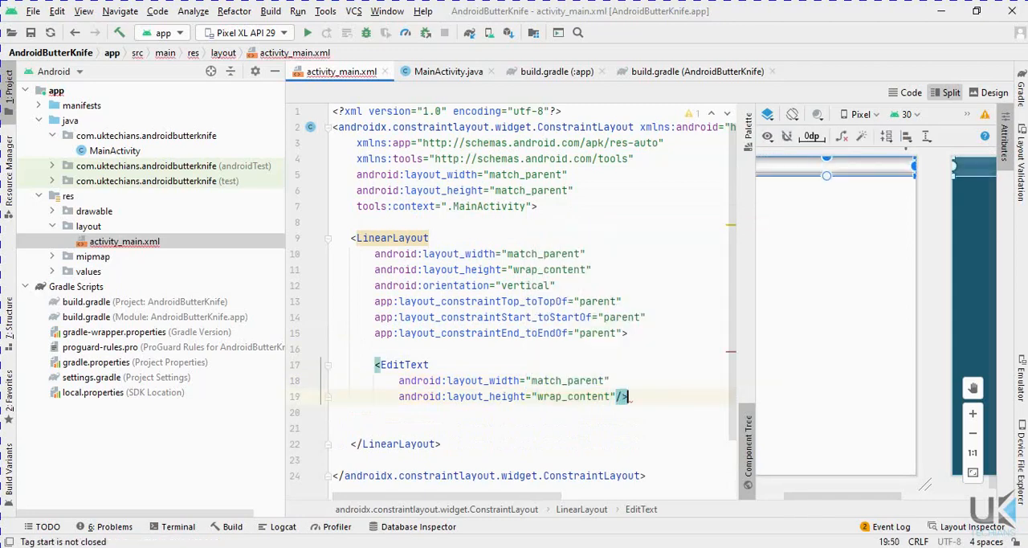
type("android:id=\"@+id/ed_name")
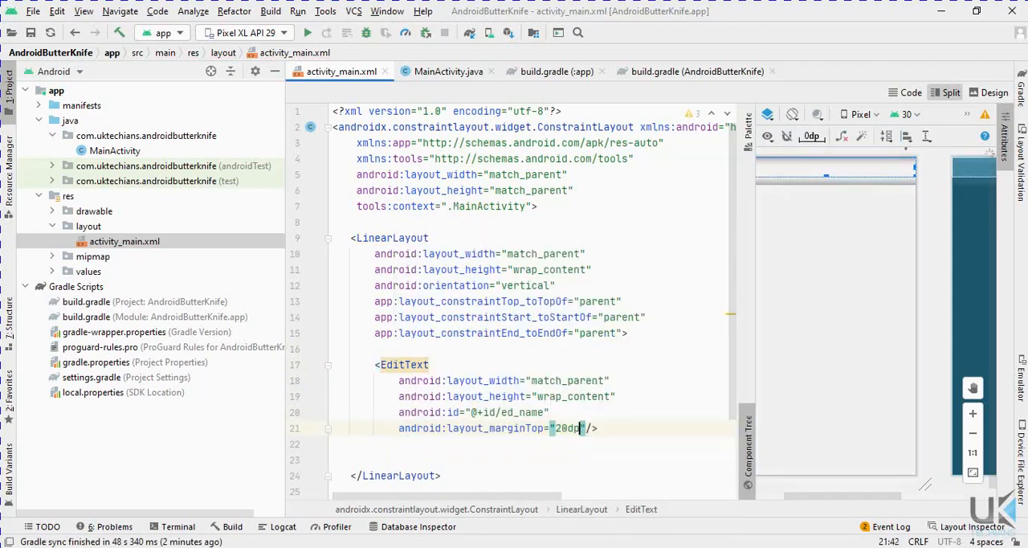
type("android:layout_marginStart=\"")
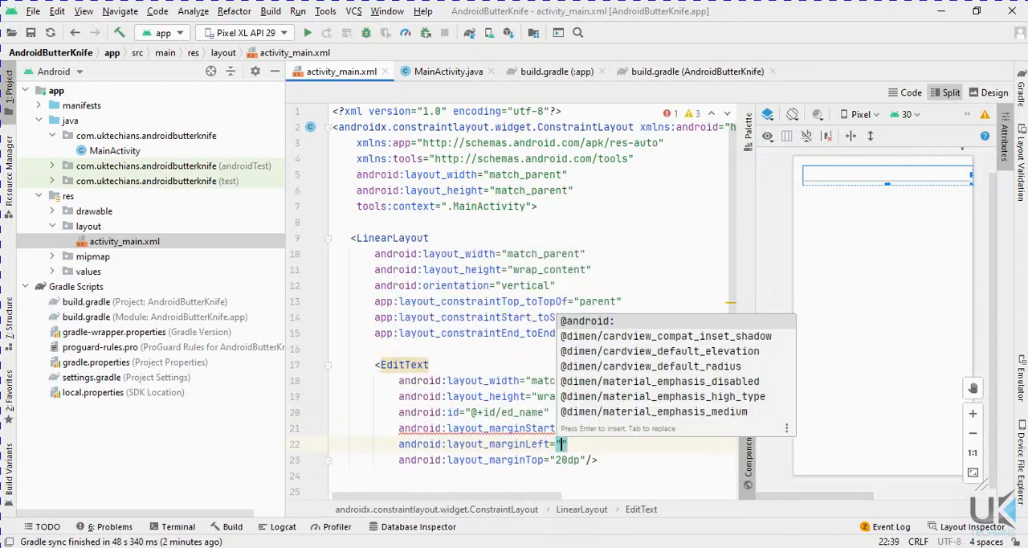
type("match_parent\"")
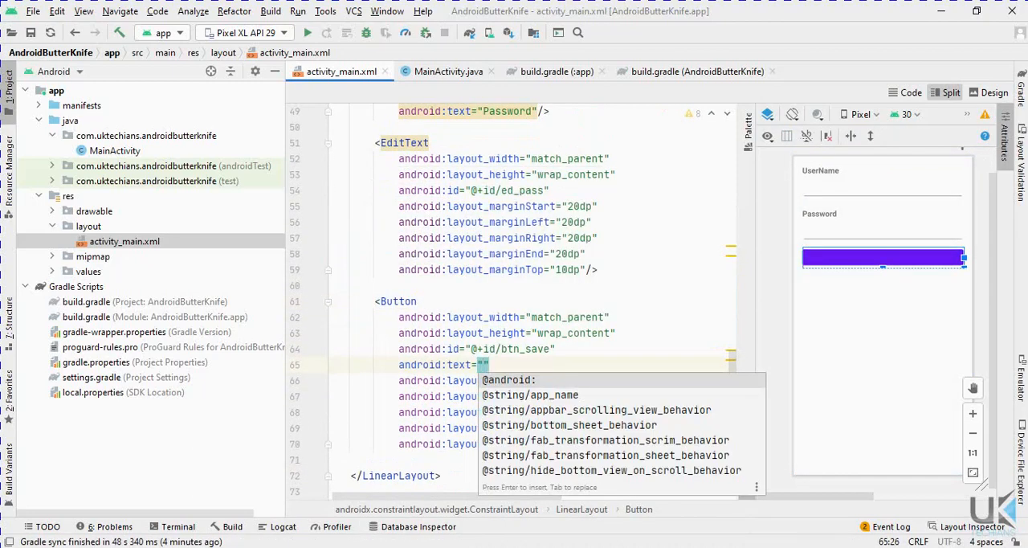
Add the Save button to the layout, then switch to MainActivity.java.
type("Save")
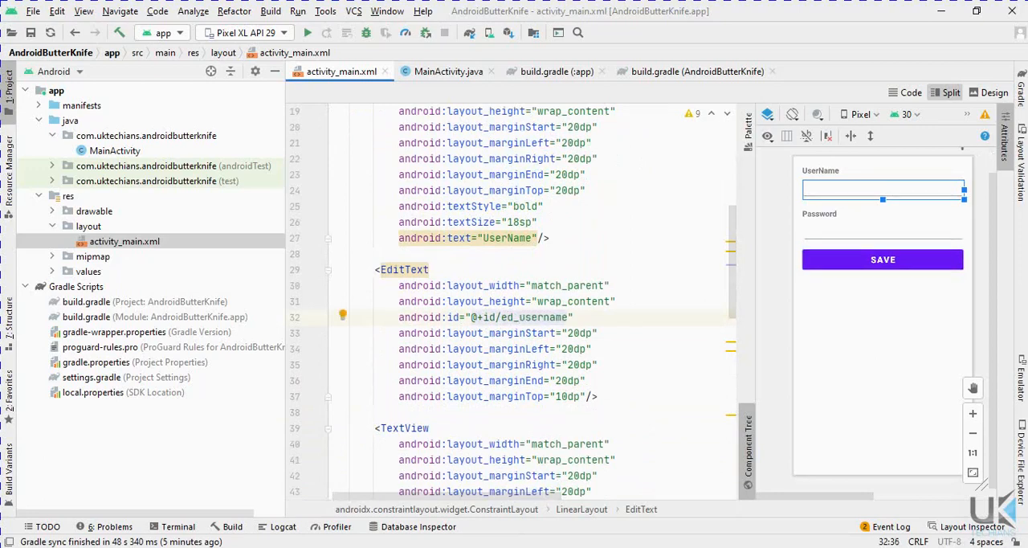
scroll("down", 3)
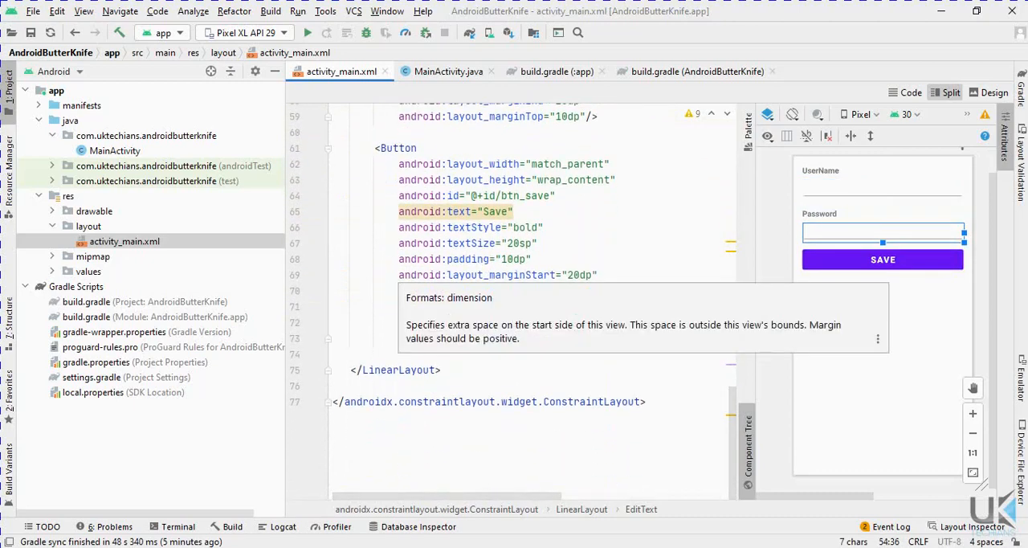
left_click(448, 72)
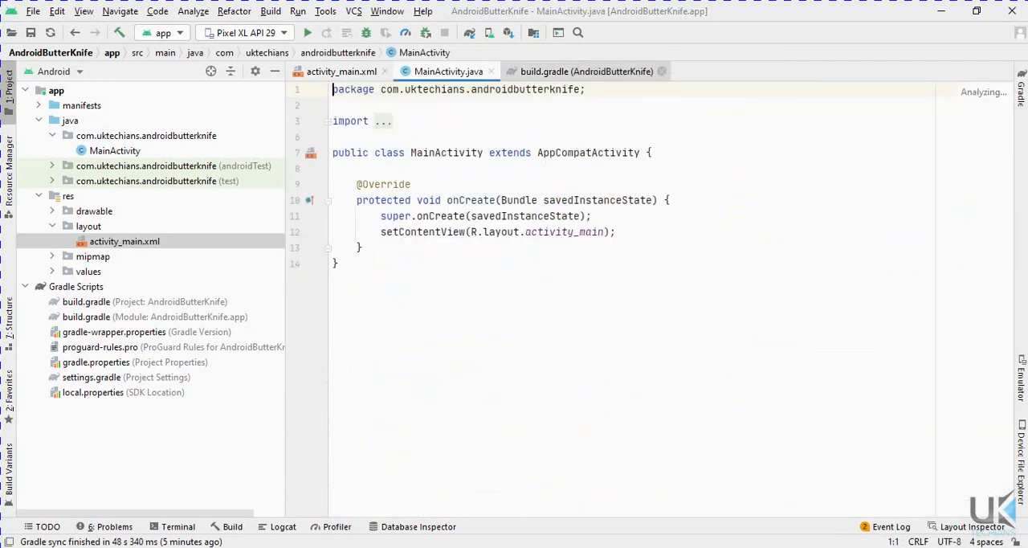
Close the build.gradle tab and add ButterKnife.bind(this); after setContentView in onCreate.
left_click(341, 72)
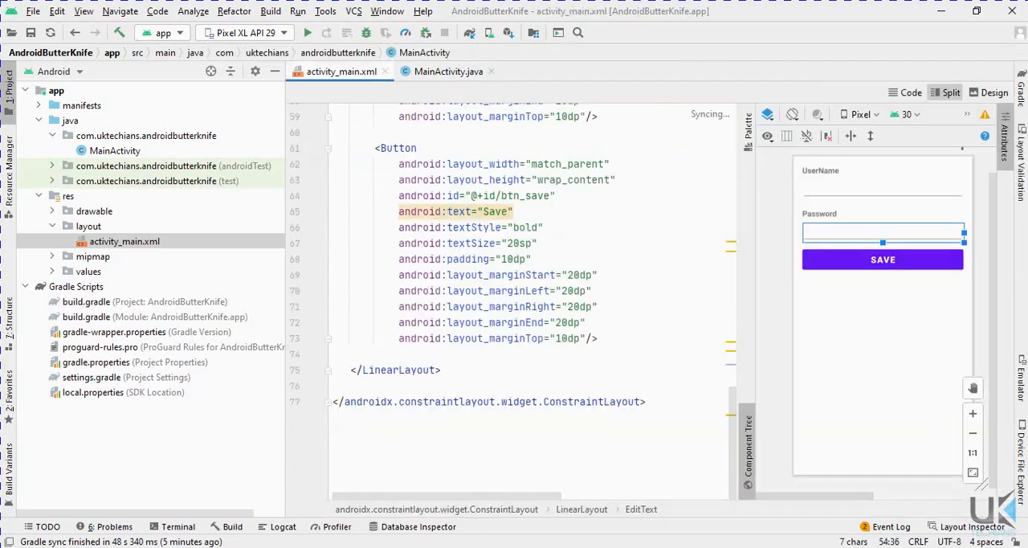
left_click(448, 71)
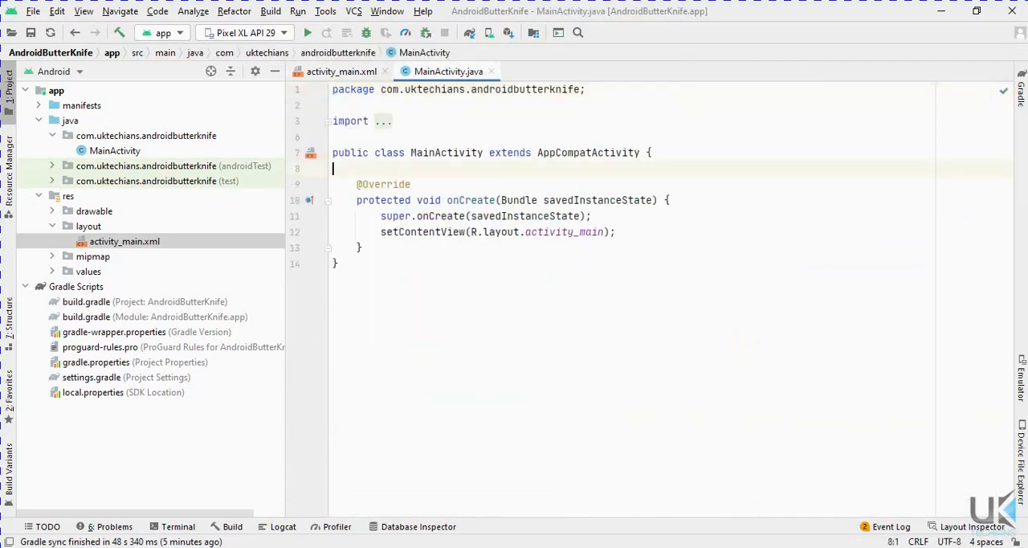
key("Enter")
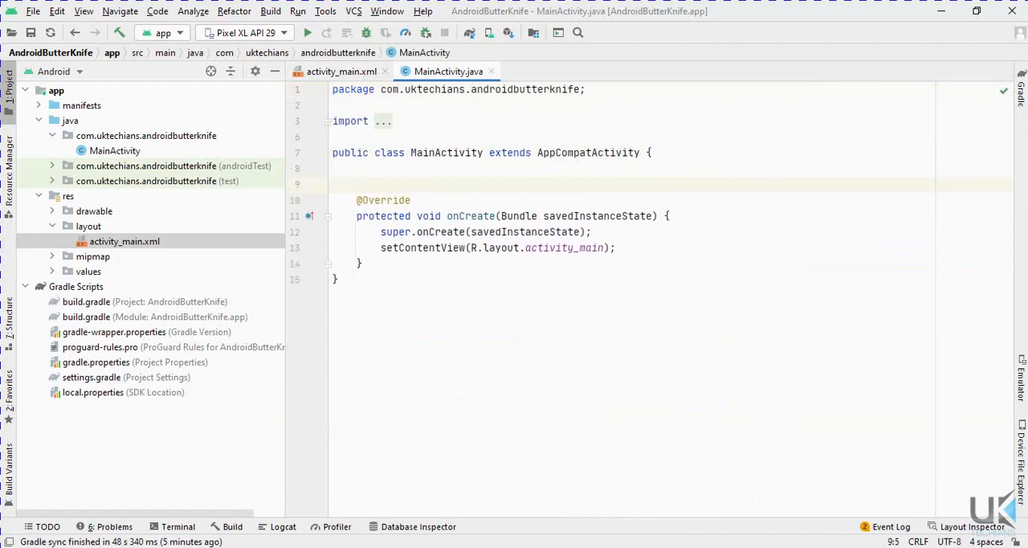
type("ButterKnife.bind(")
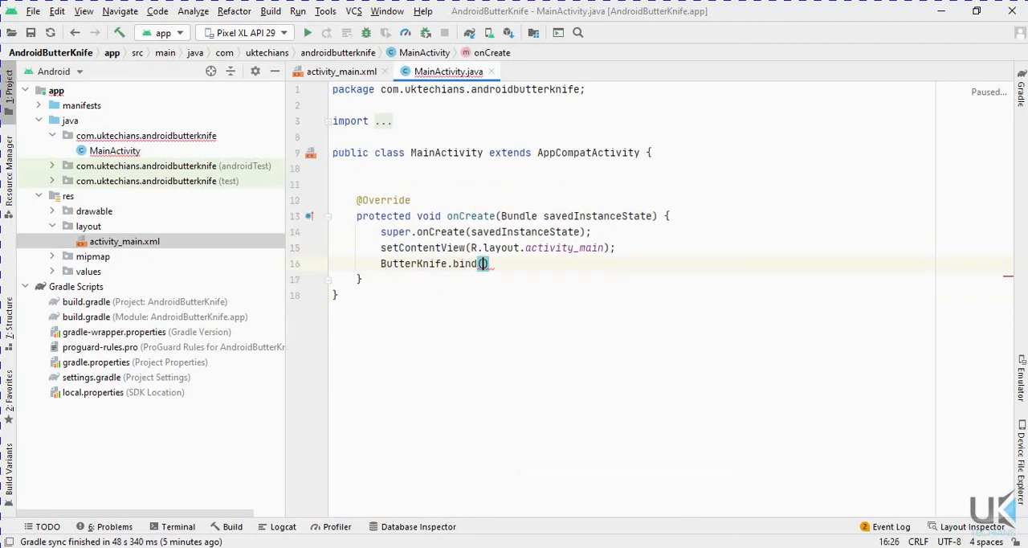
left_click(336, 295)
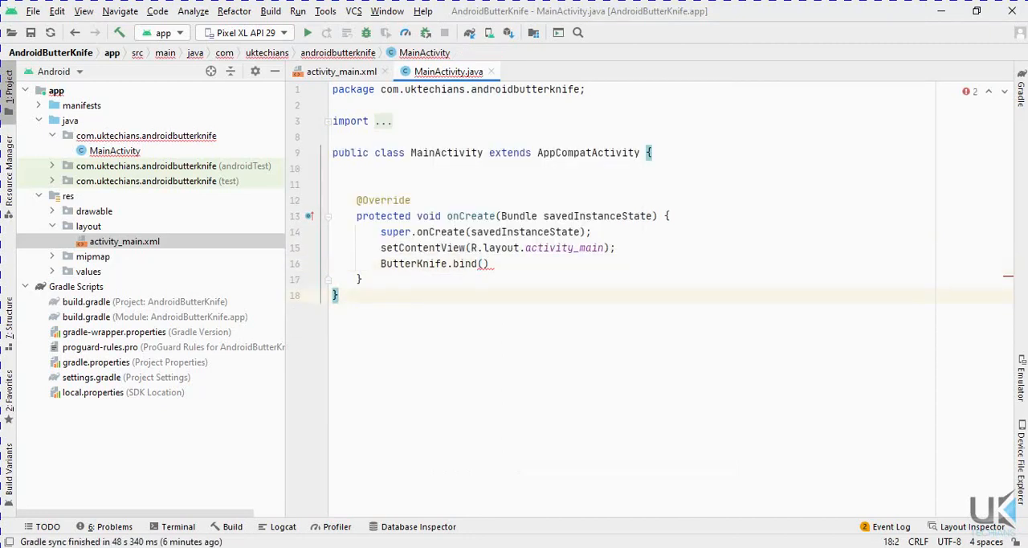
left_click(484, 264)
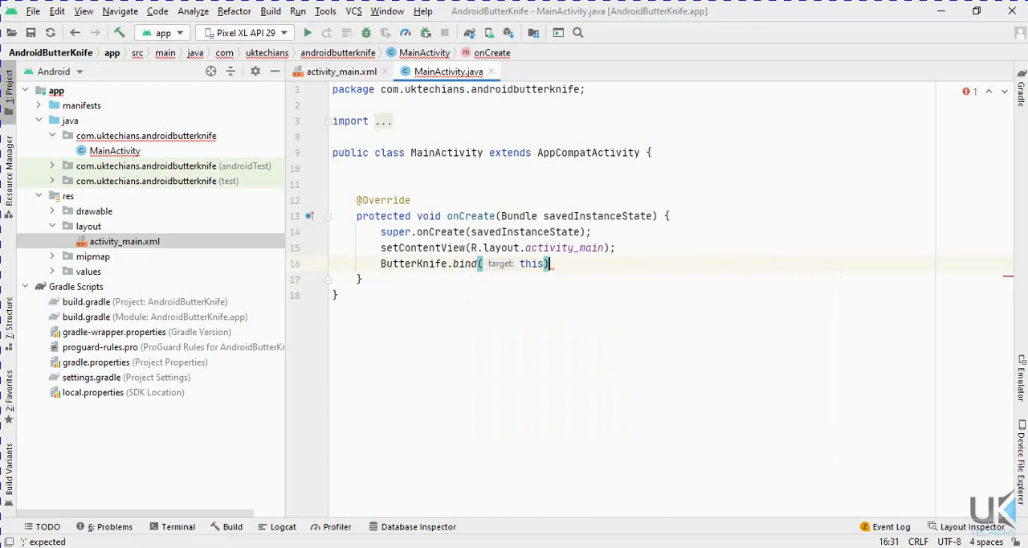
type(";")
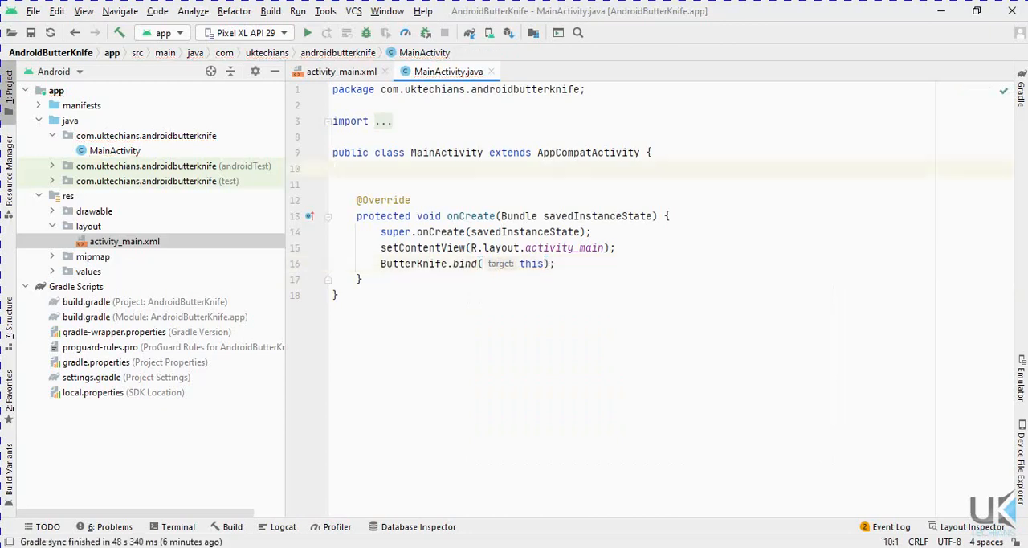
key("Return")
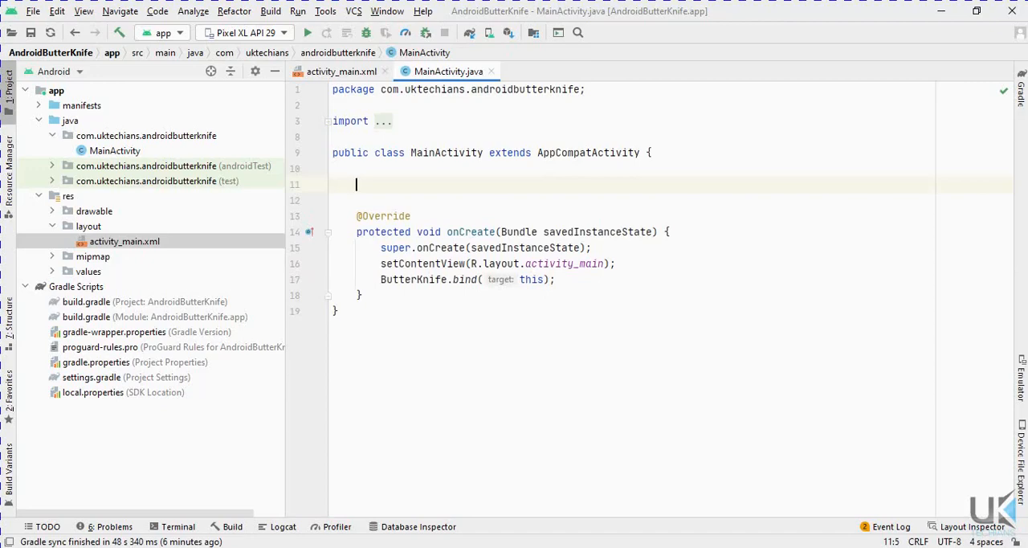
type("@bi")
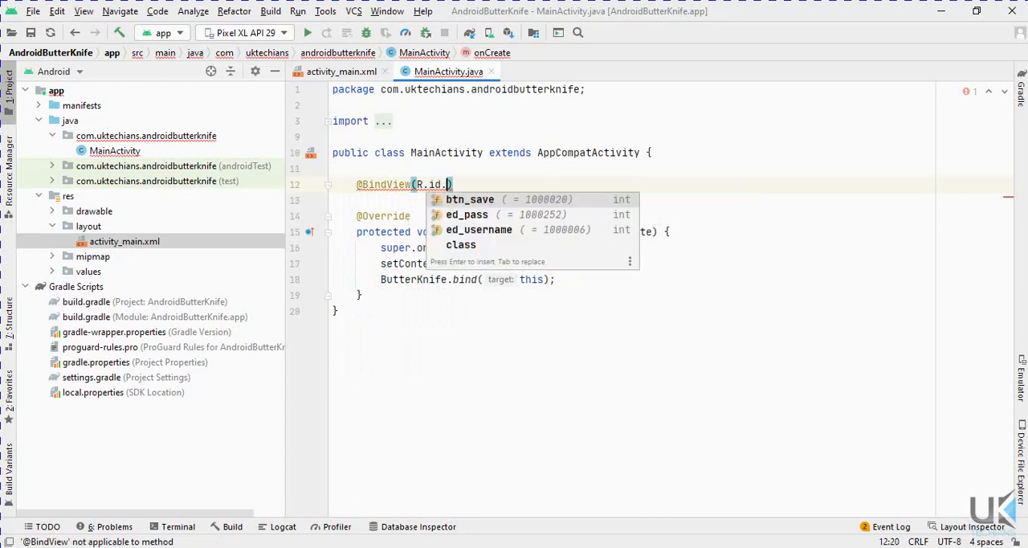
type("ed_username")
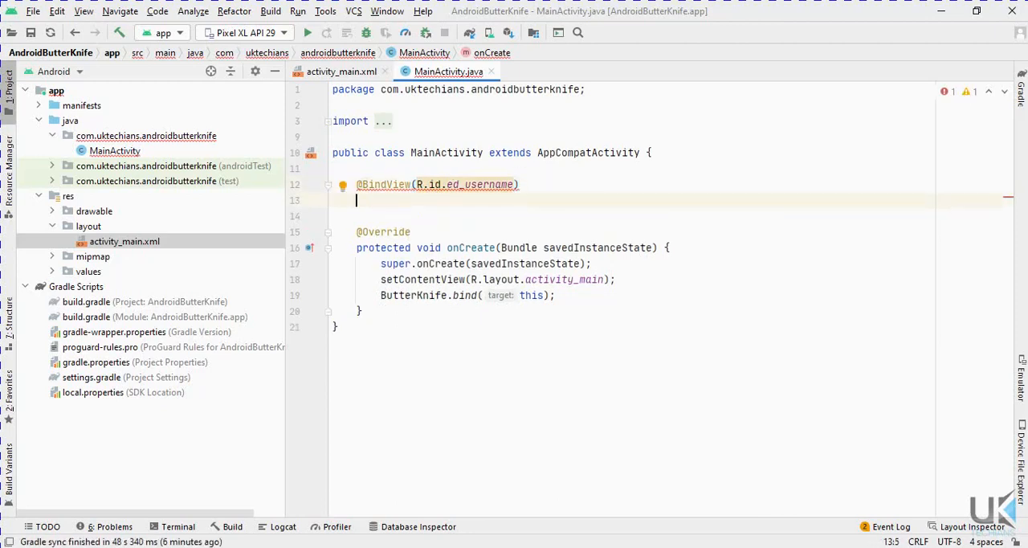
type("ED")
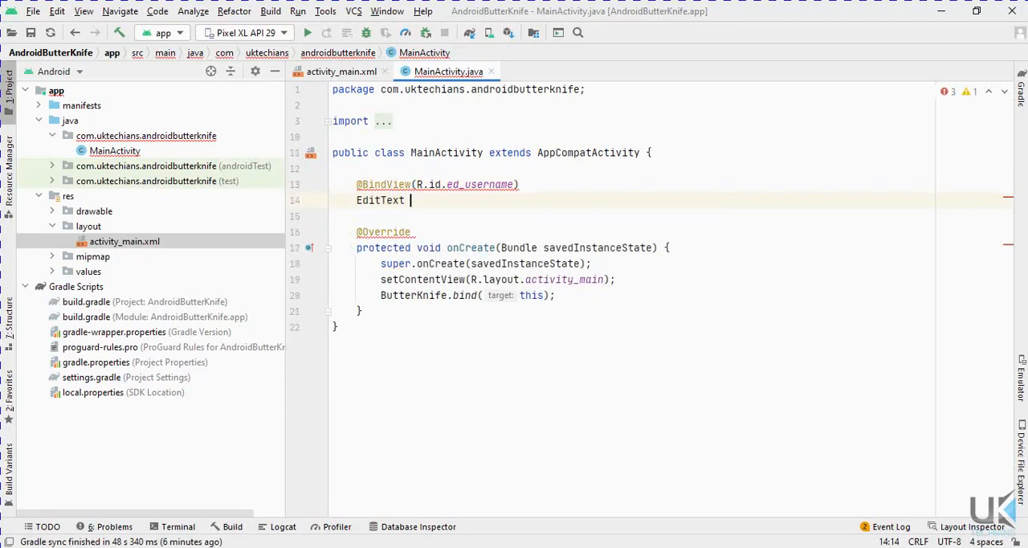
type("usernam")
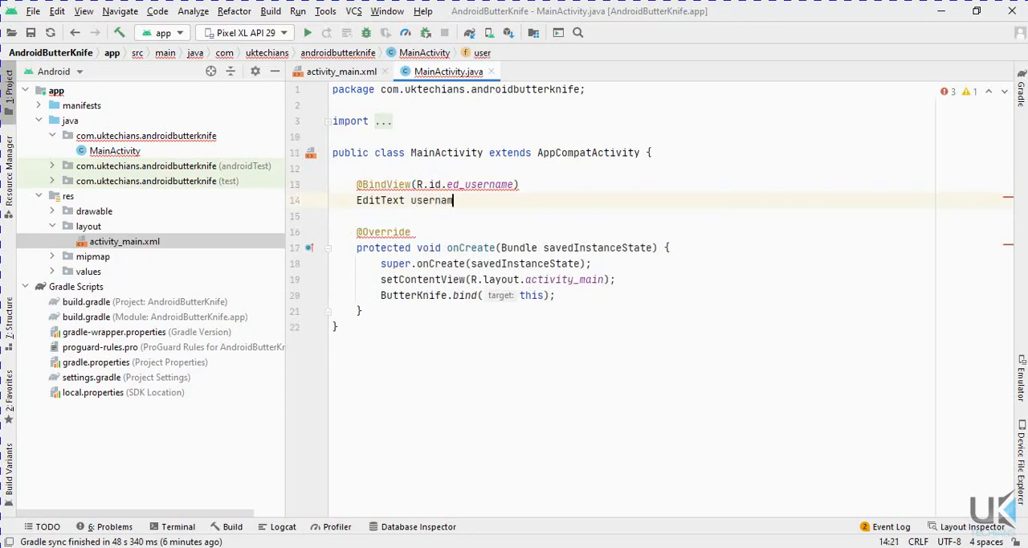
type("e;")
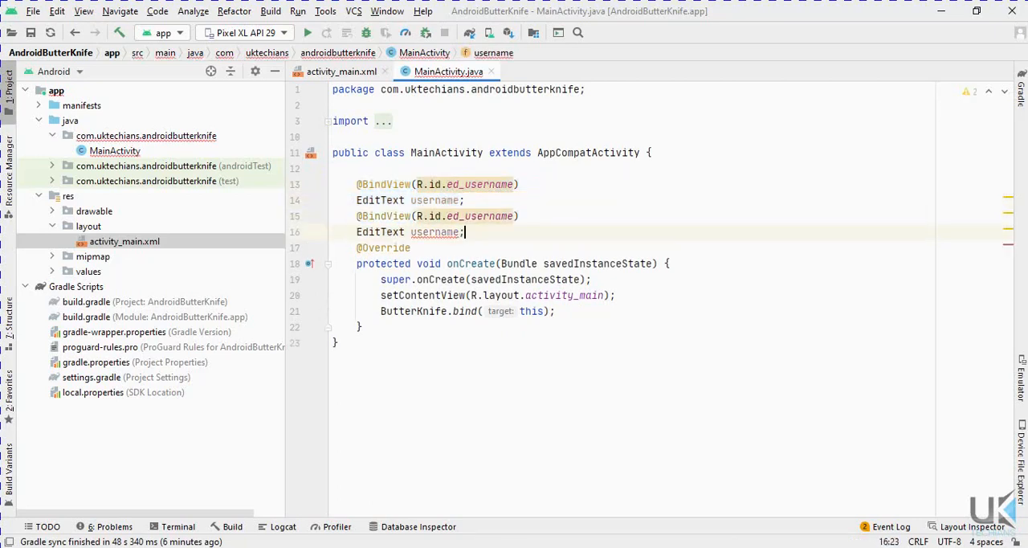
double_click(486, 216)
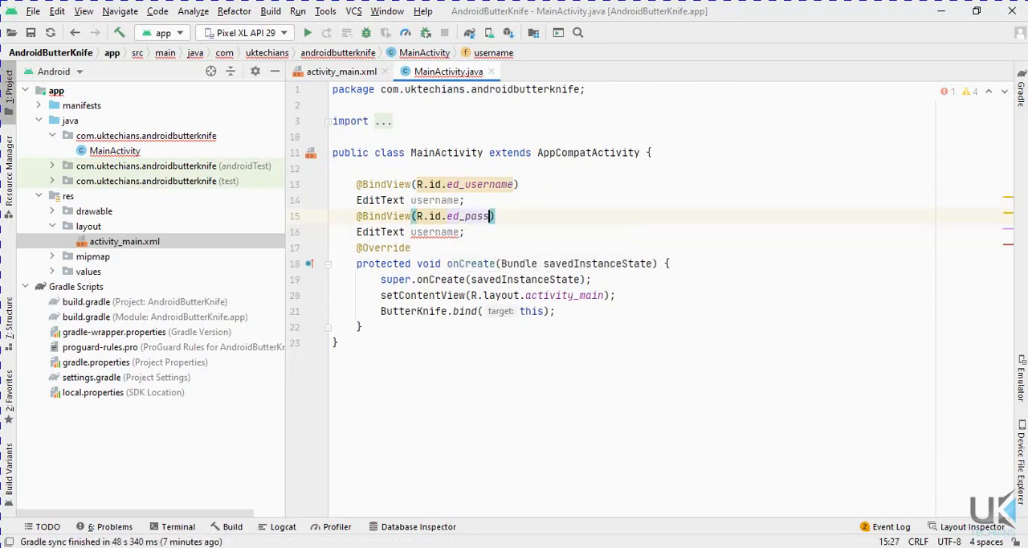
double_click(434, 232)
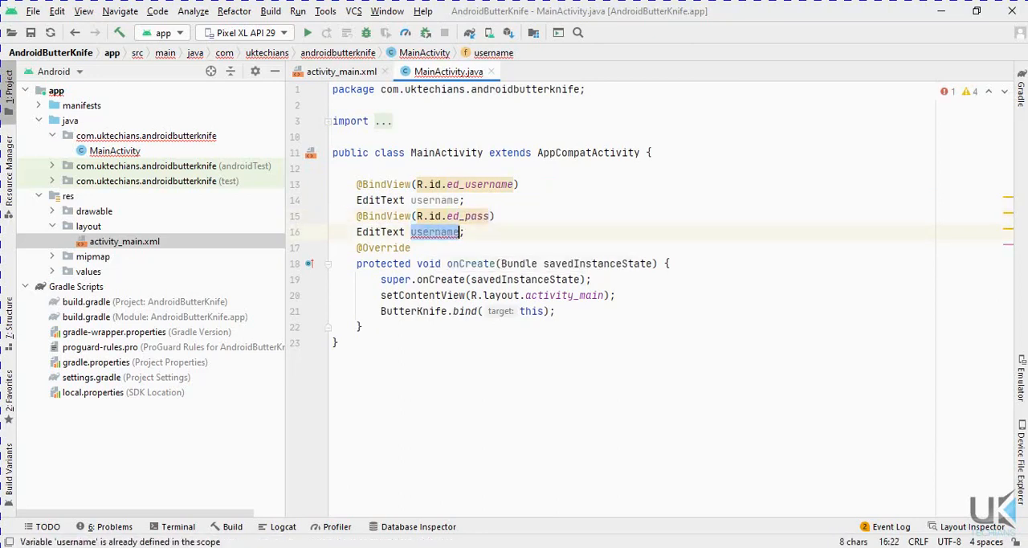
type("password")
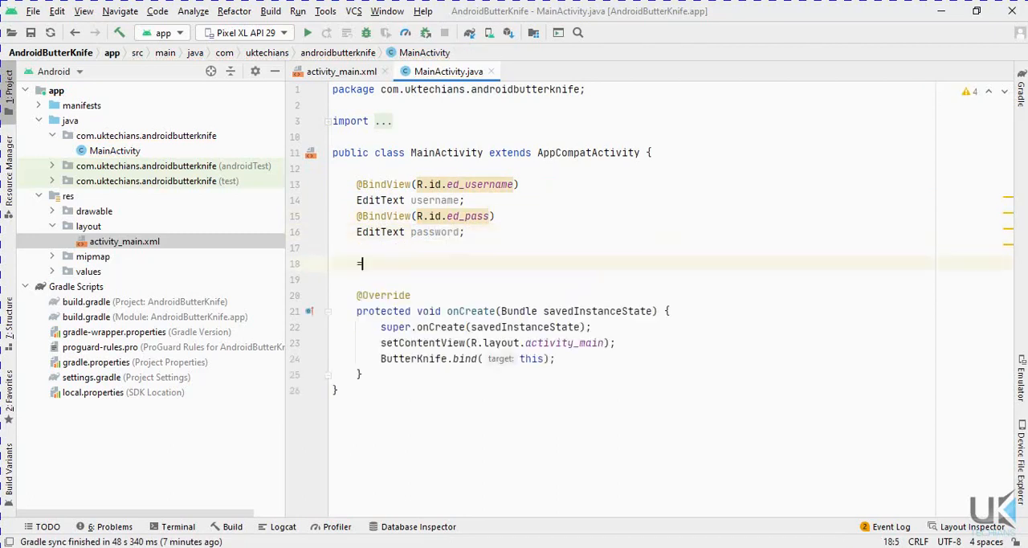
type("@")
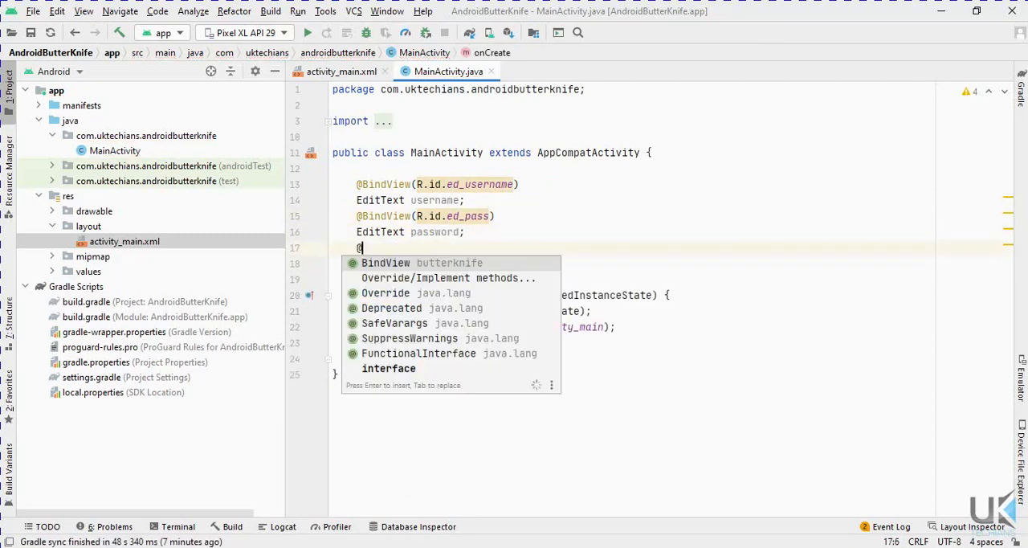
left_click(385, 263)
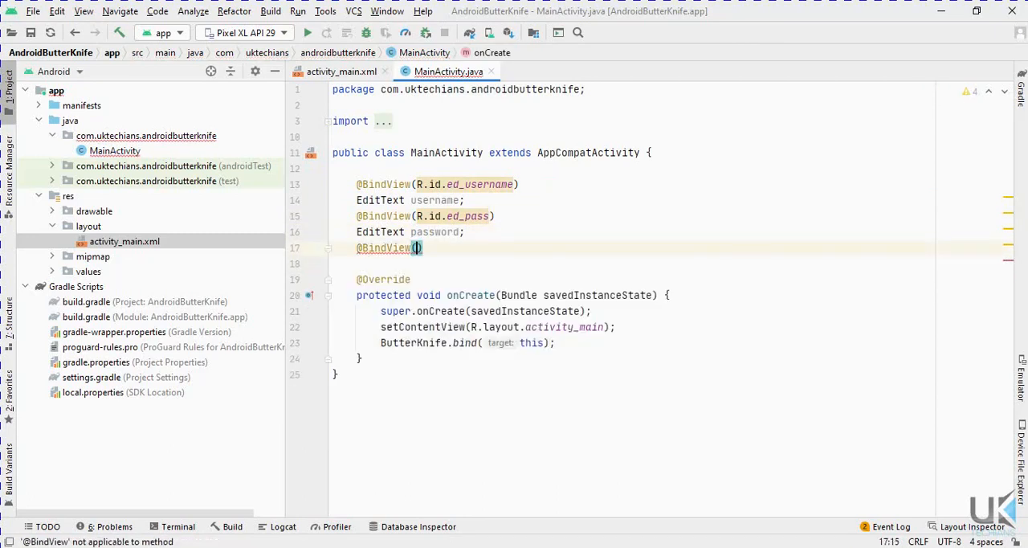
type("R.id")
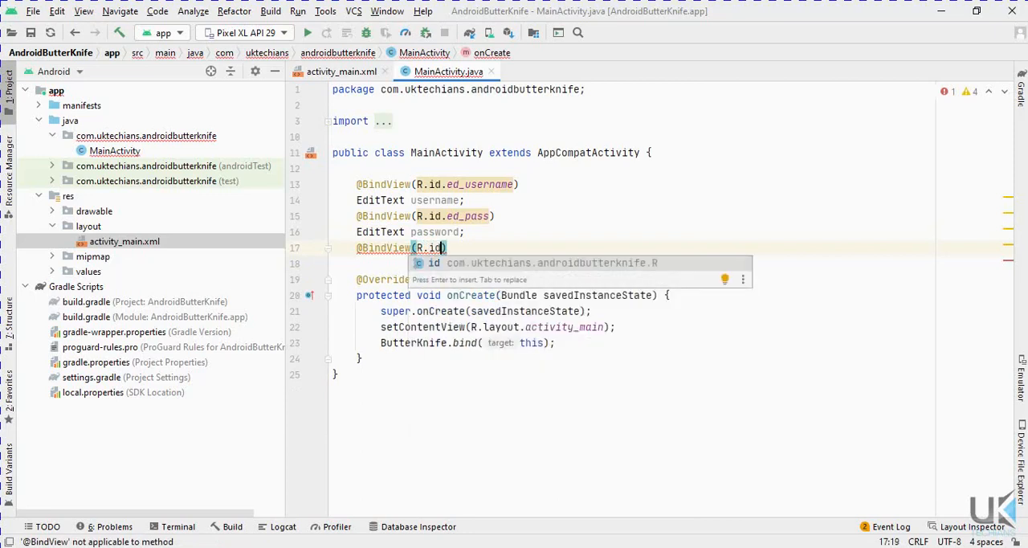
type(".")
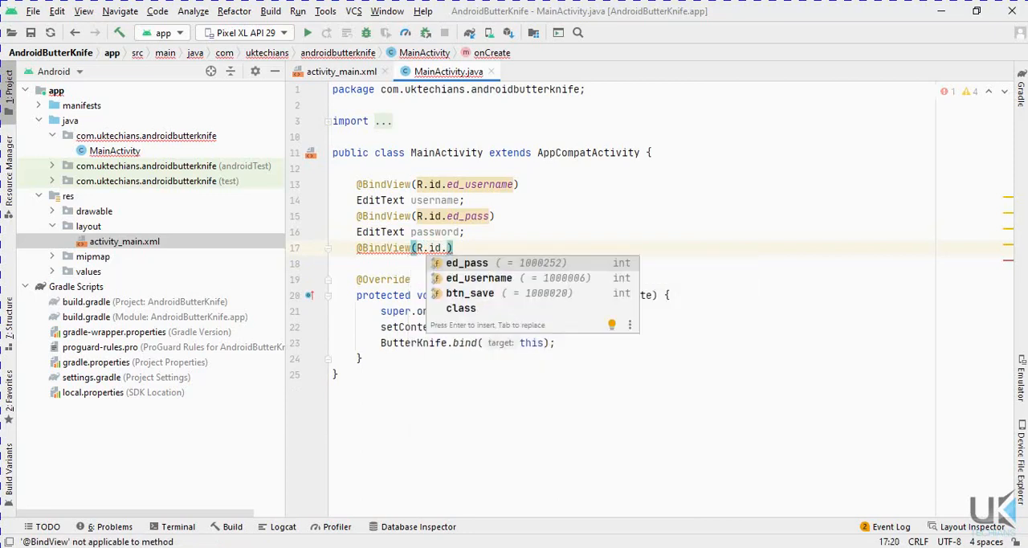
left_click(470, 292)
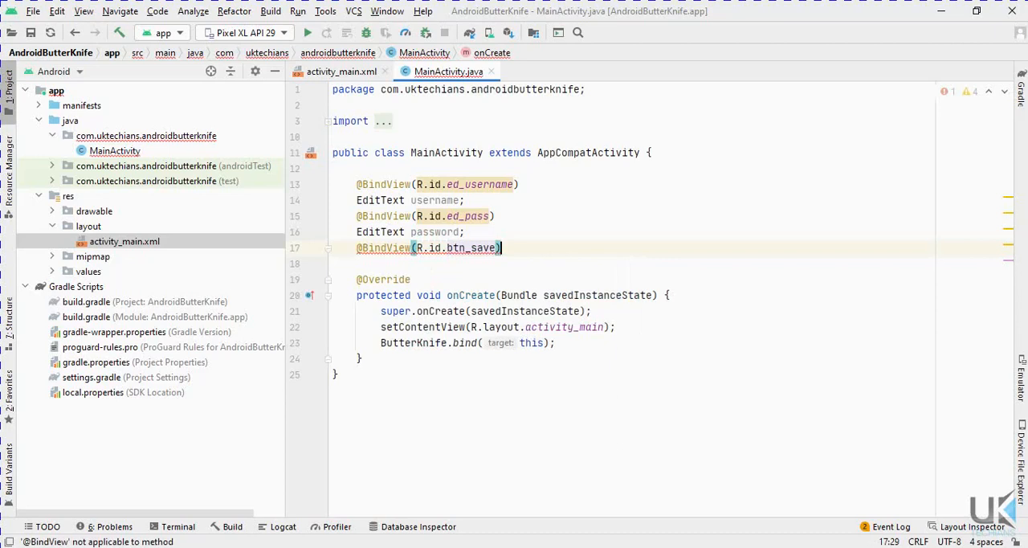
type("Button s")
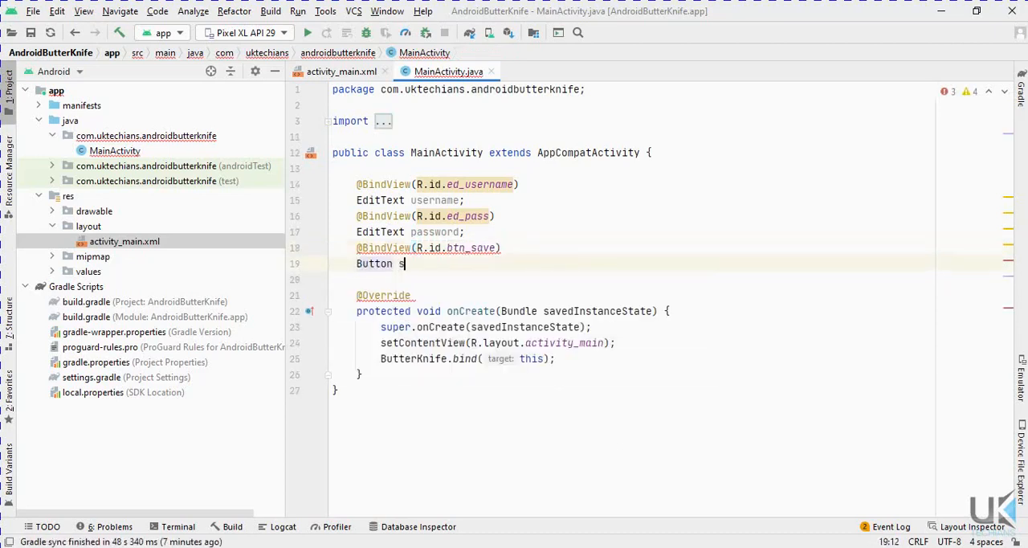
type("ave;")
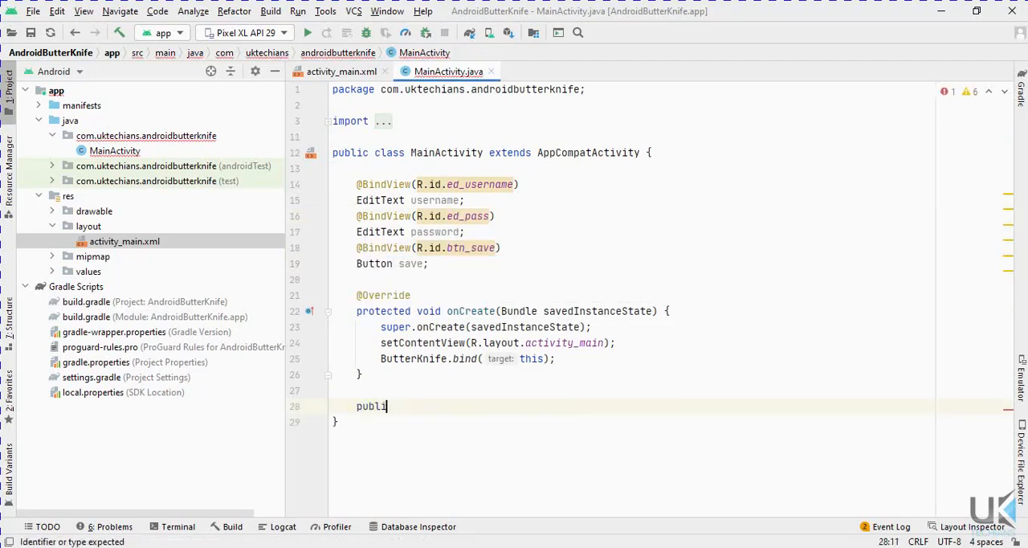
Replace the half-typed code with an empty public void save(View view) method.
key("ctrl+z")
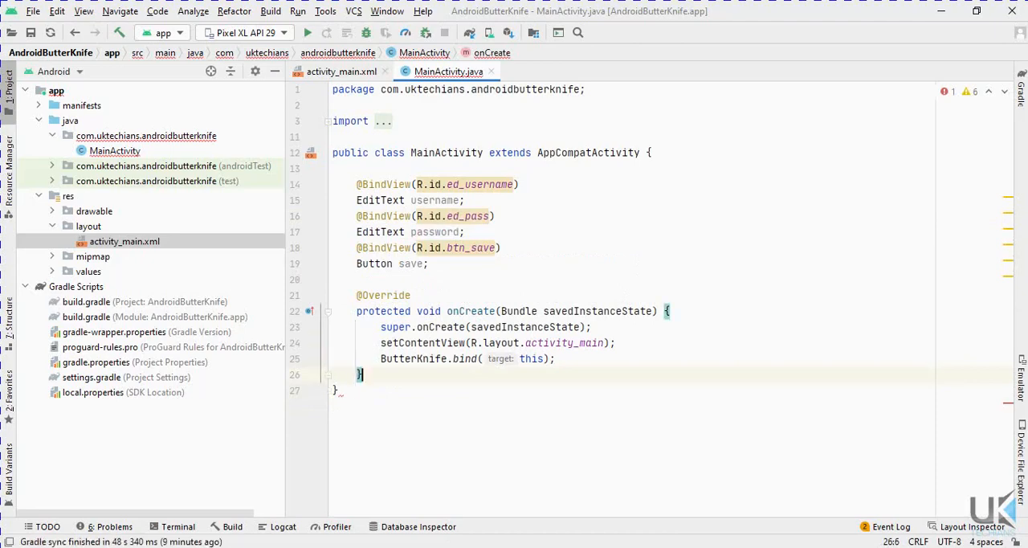
type("pr")
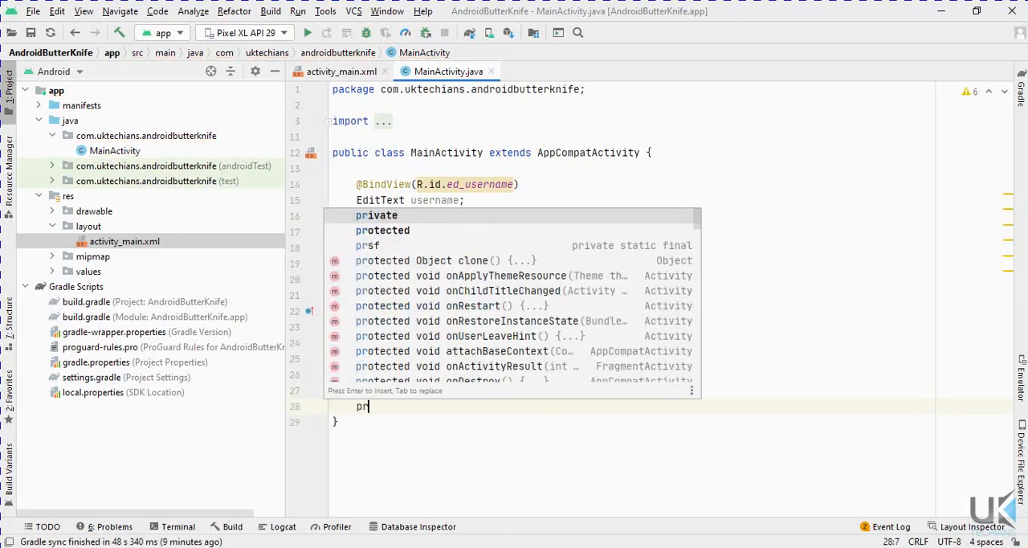
type("ublic void")
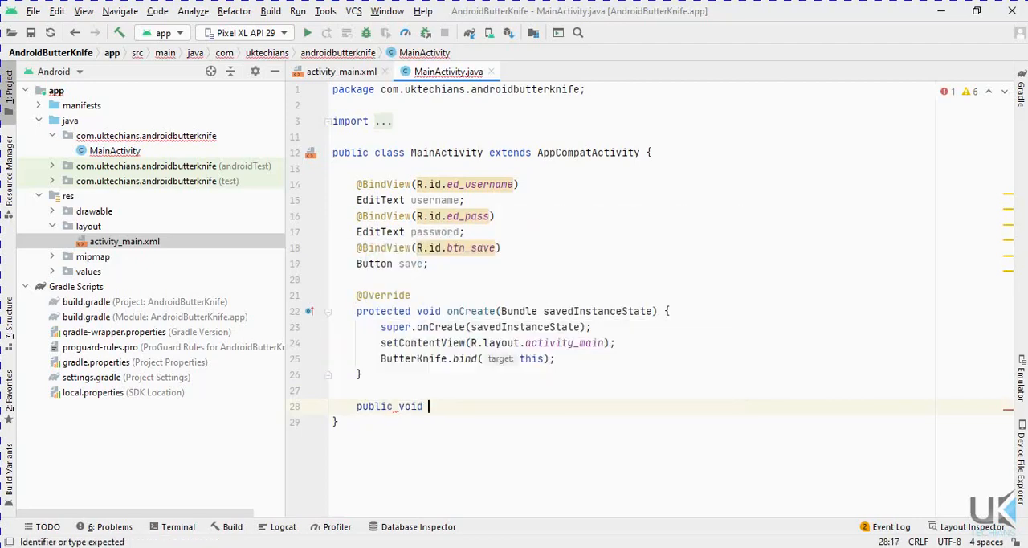
type("save()")
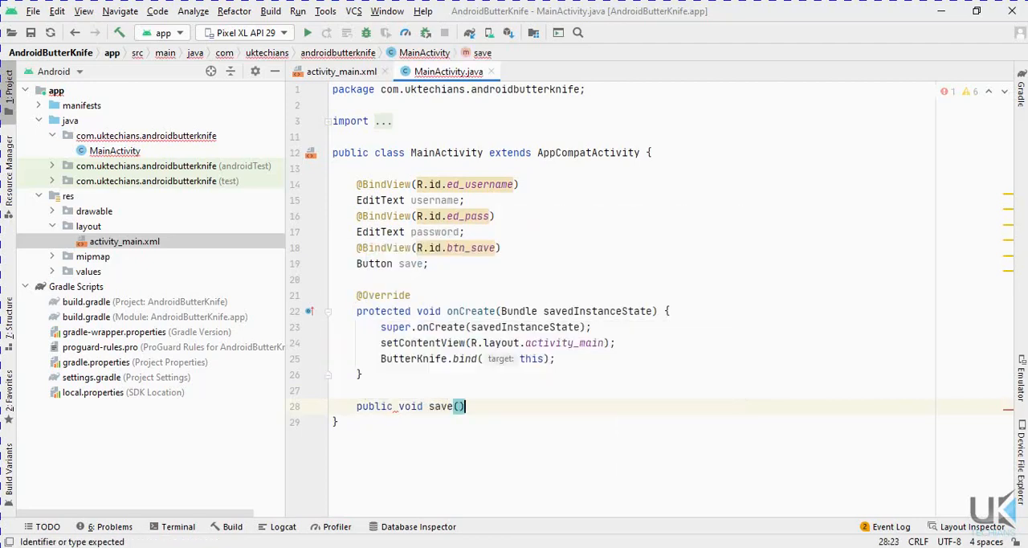
type("View view")
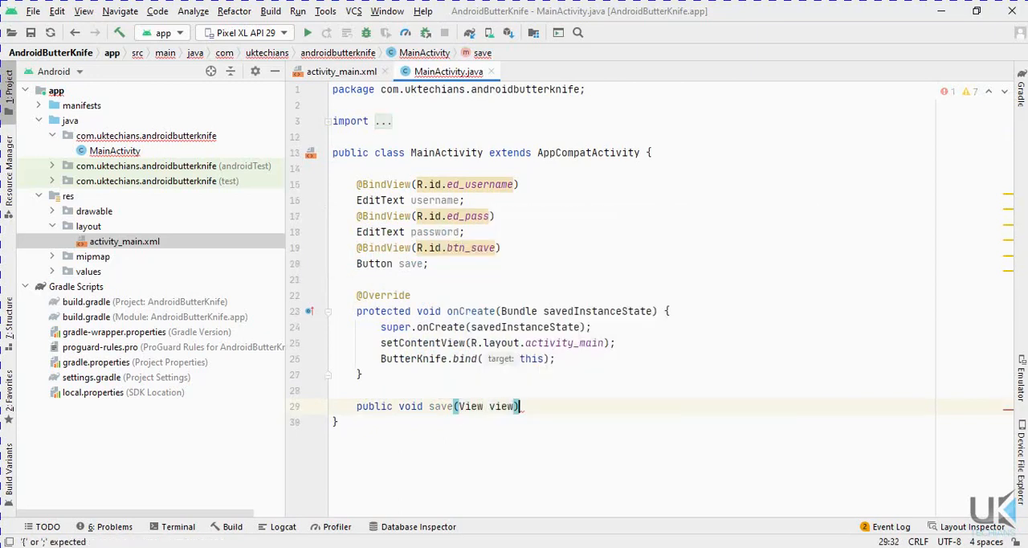
type("{}")
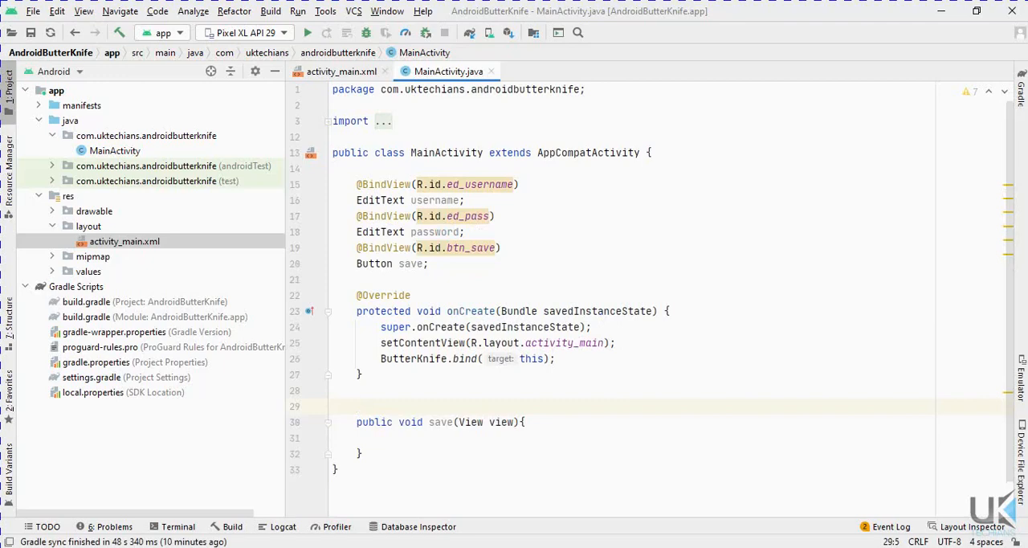
type("@OnClick")
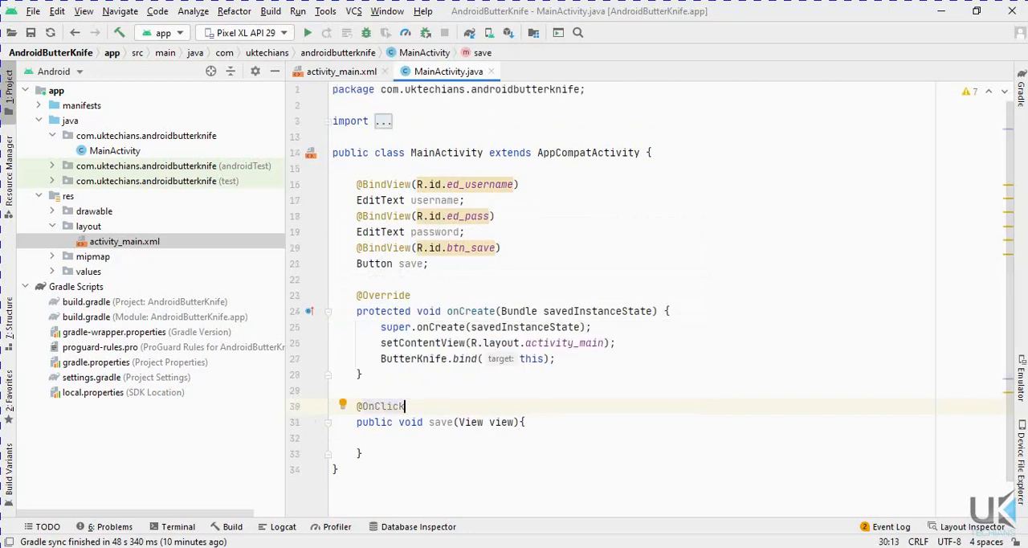
type("(R.")
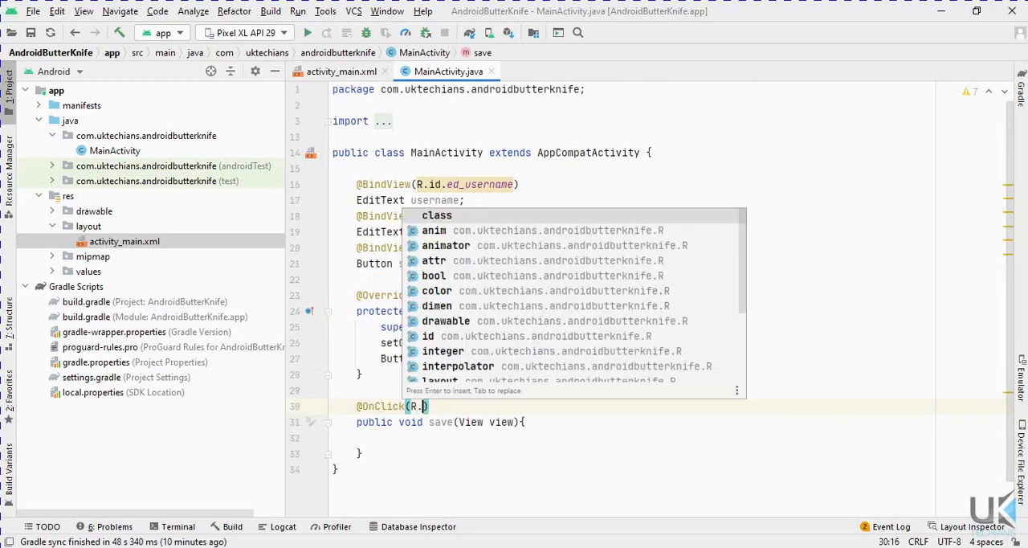
type("id.btn_save")
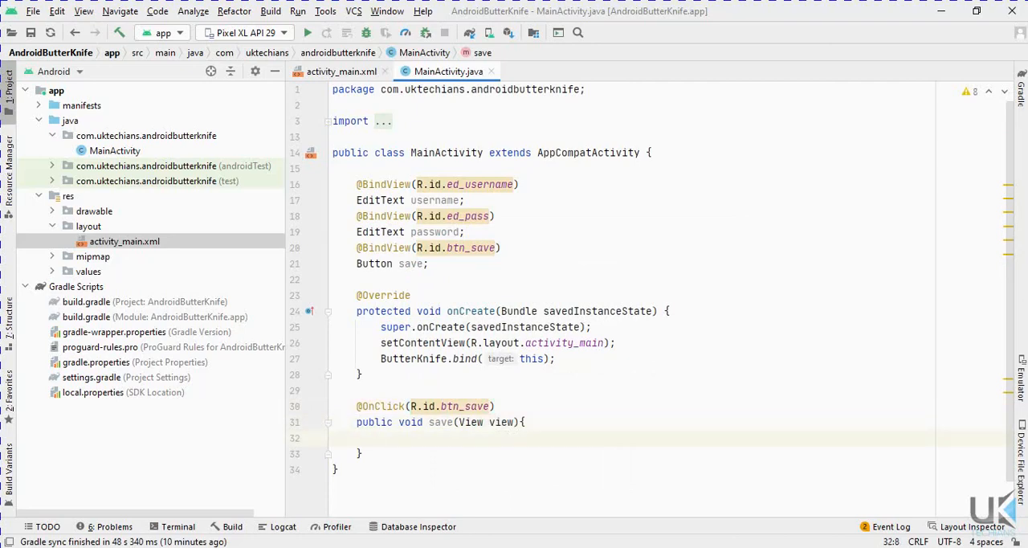
Add an if requiring username and password length > 0 that toasts "Save Data".
type("if (")
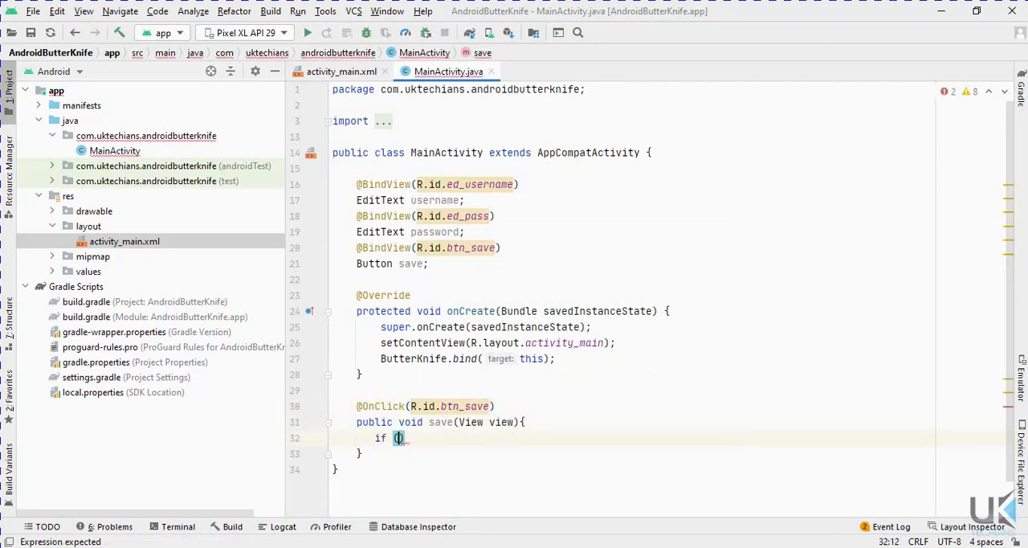
type("username.getText(")
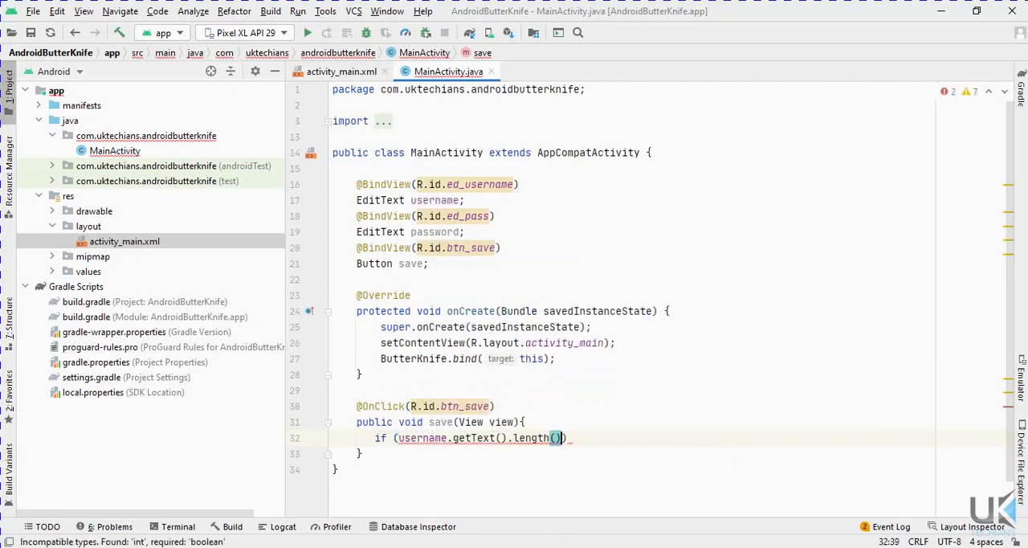
type(">0")
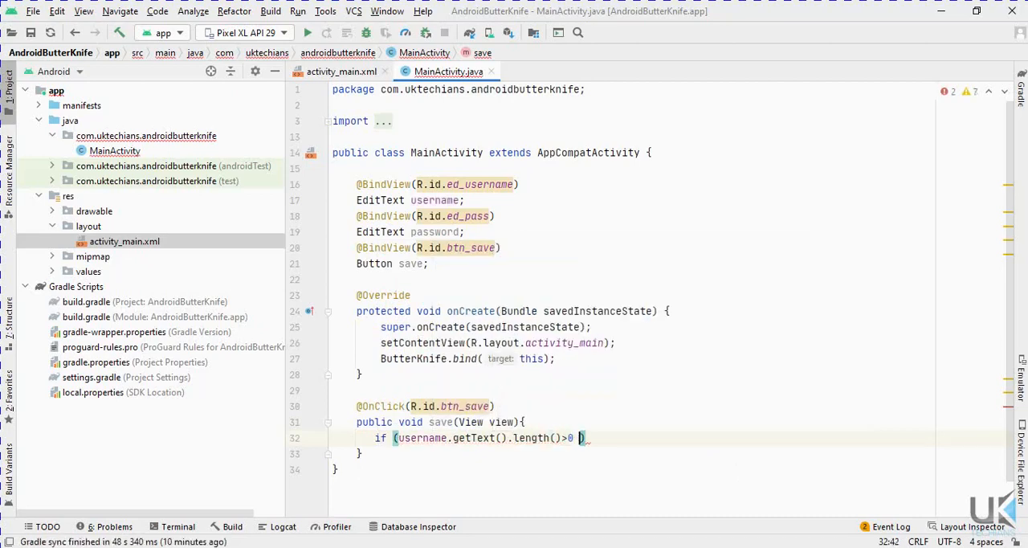
type("&&_password.getText(")
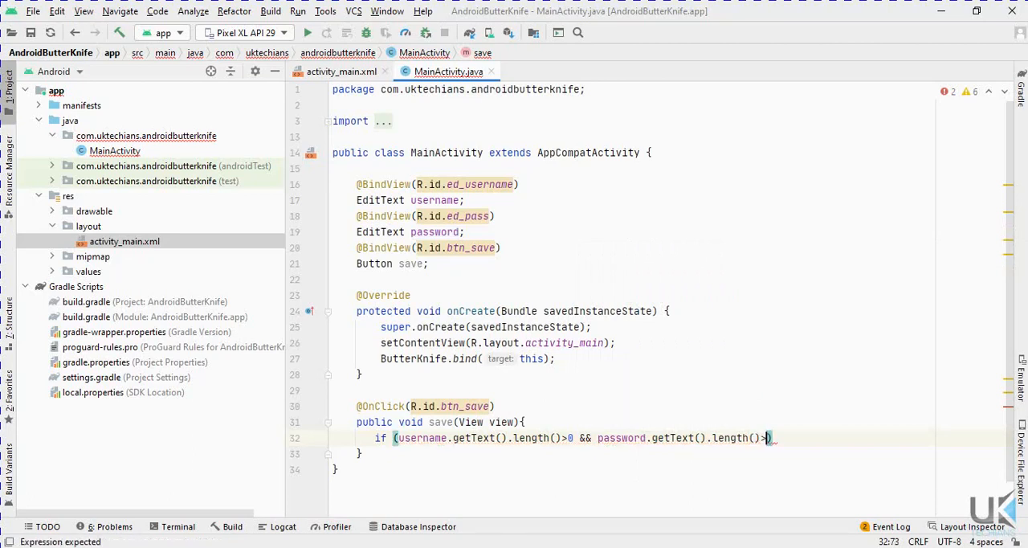
type(">0){")
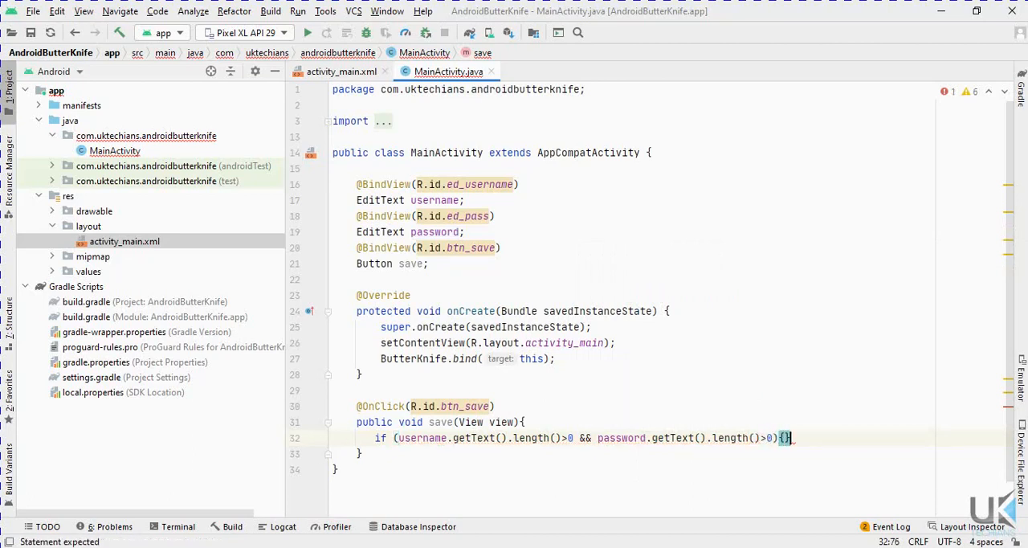
type("Toast.makeText(this, \"Save d\", Toast.LENGTH_SHORT).show();")
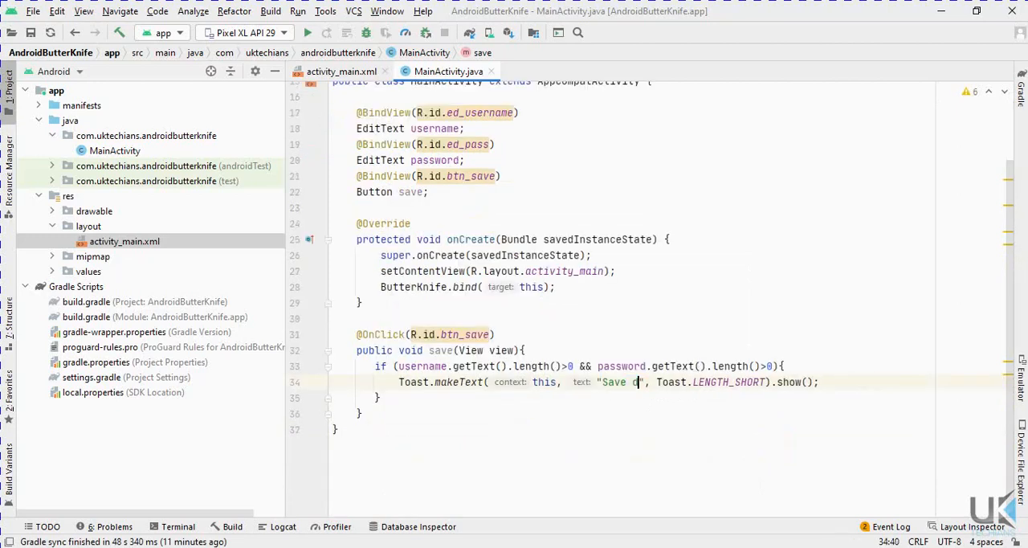
type("ate")
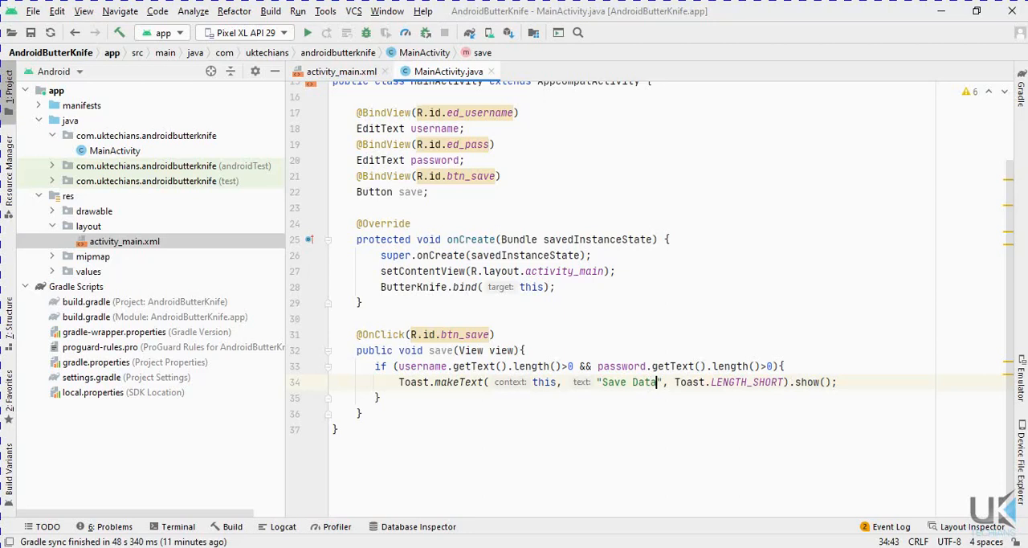
Add an else branch that toasts "Failed to Save Data".
type("else")
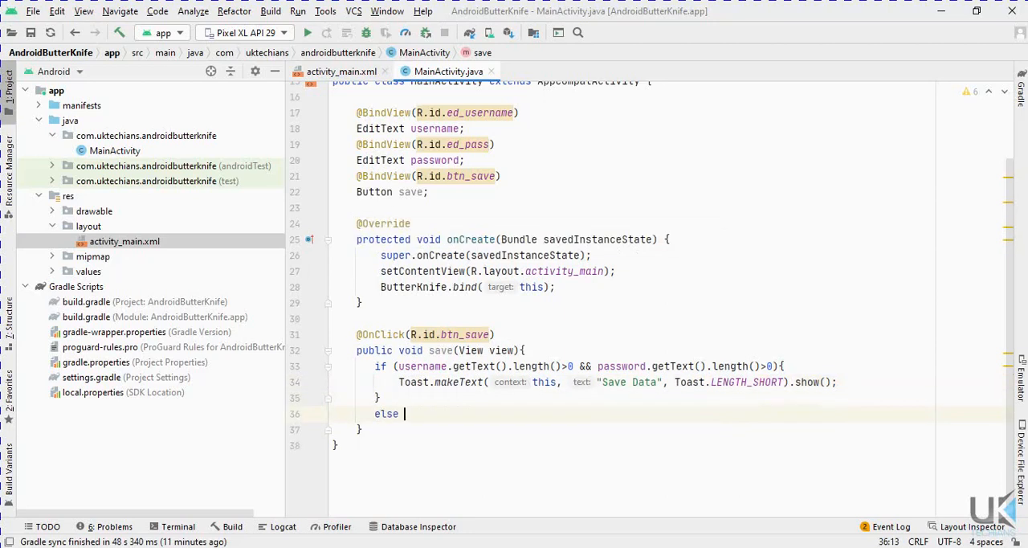
type("{")
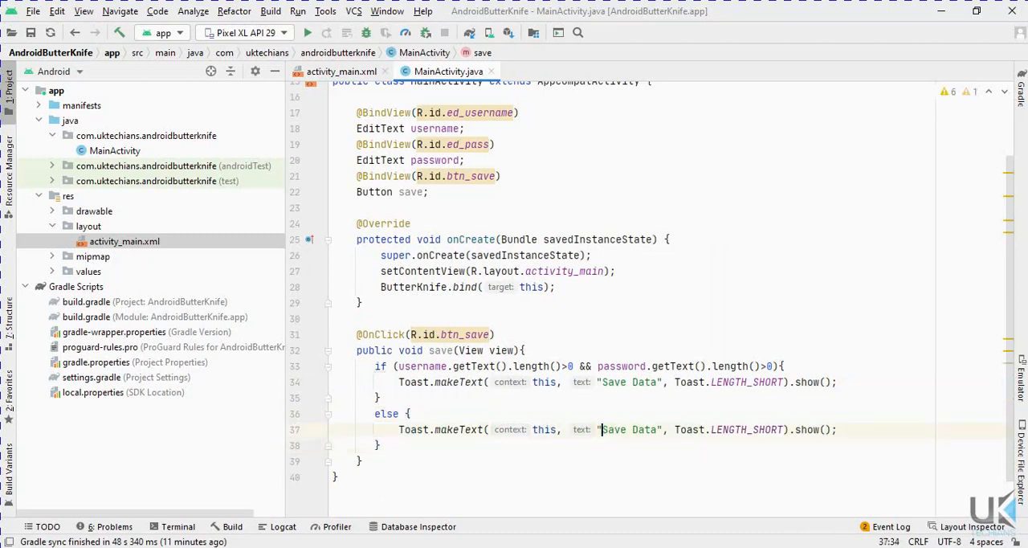
type("Failed")
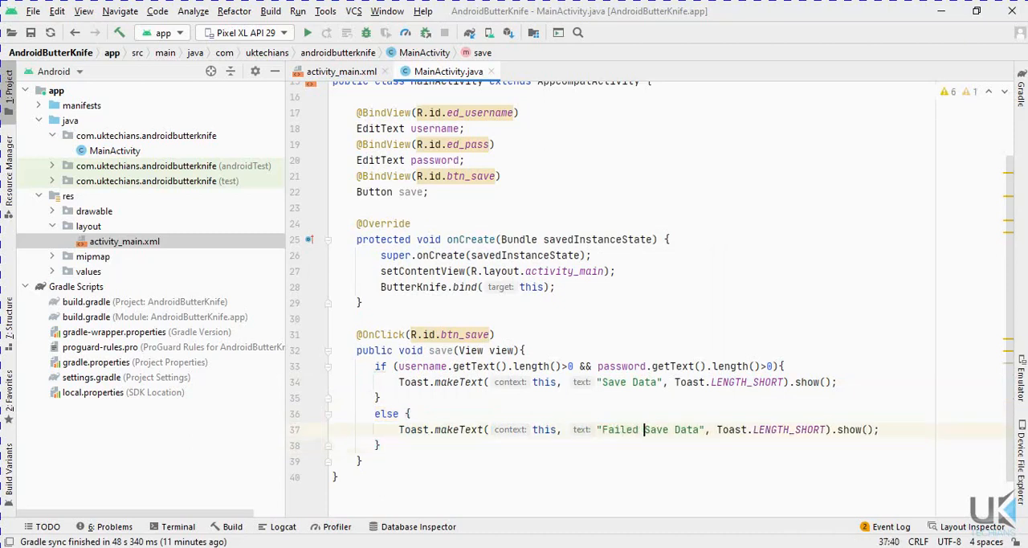
type("to")
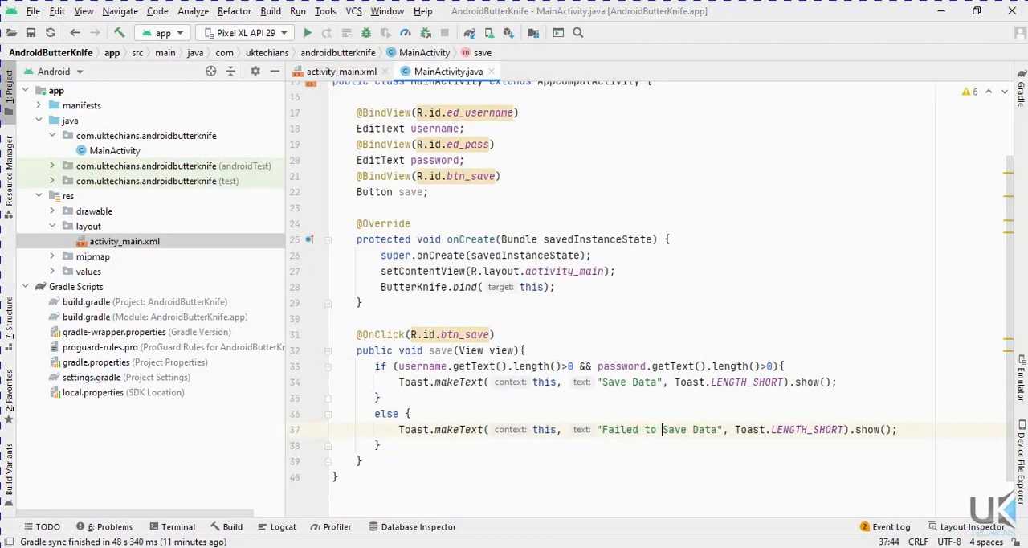
Build and run the app on the Pixel XL API 29 emulator.
left_click(309, 32)
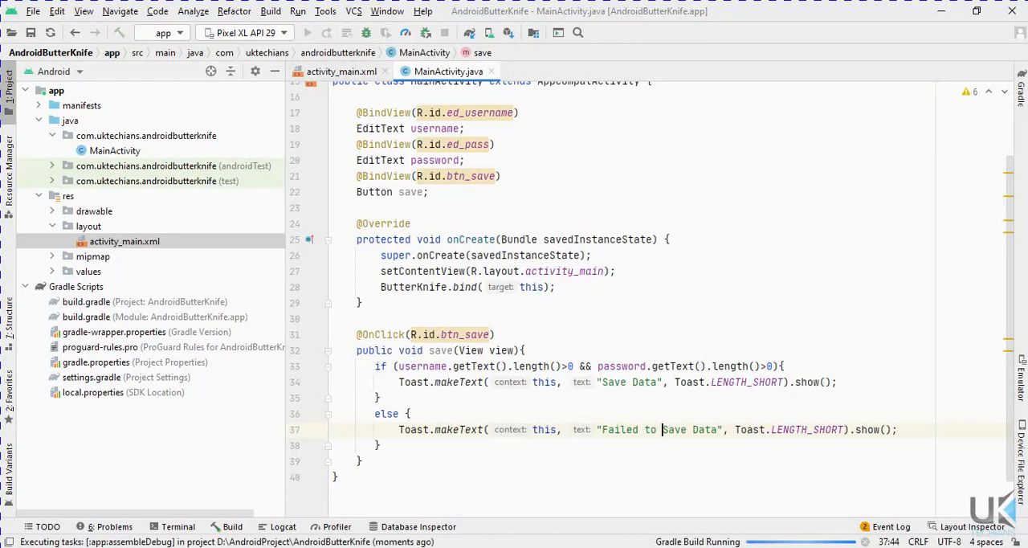
left_click(298, 32)
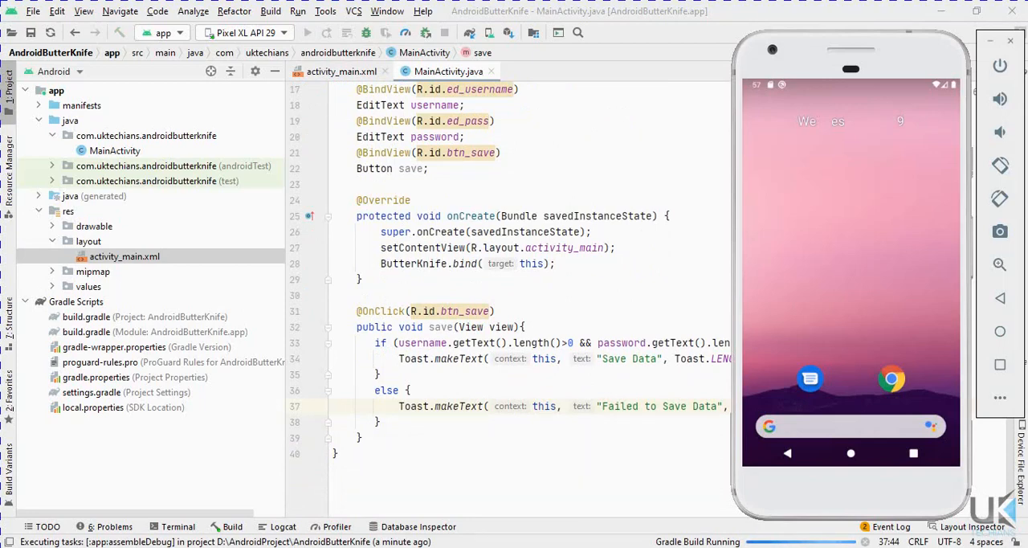
left_click(326, 32)
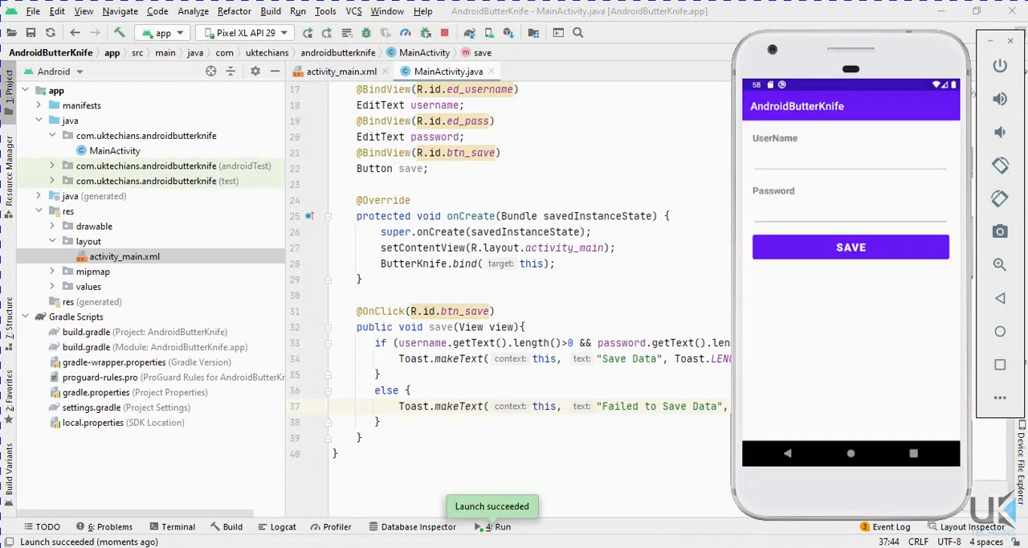
left_click(849, 161)
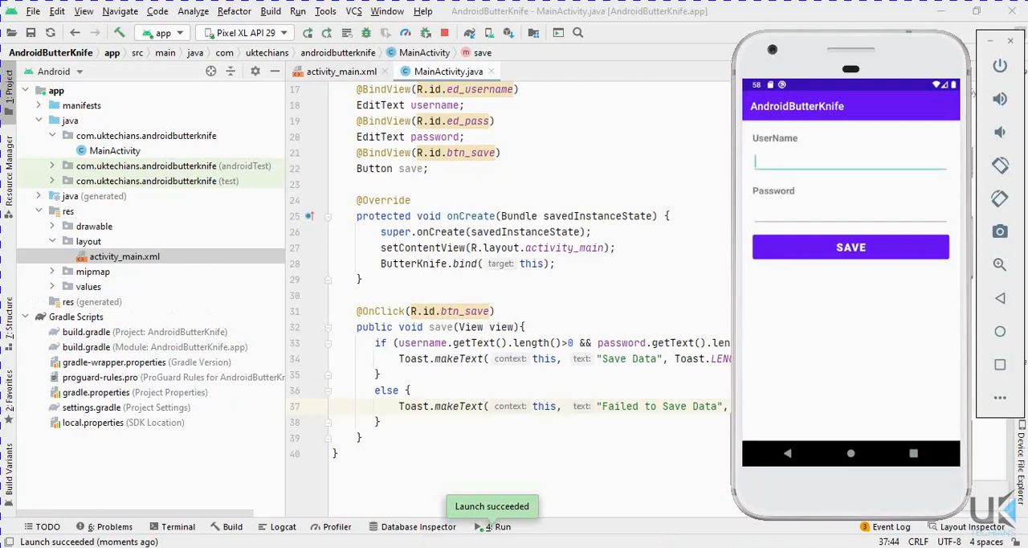
left_click(849, 161)
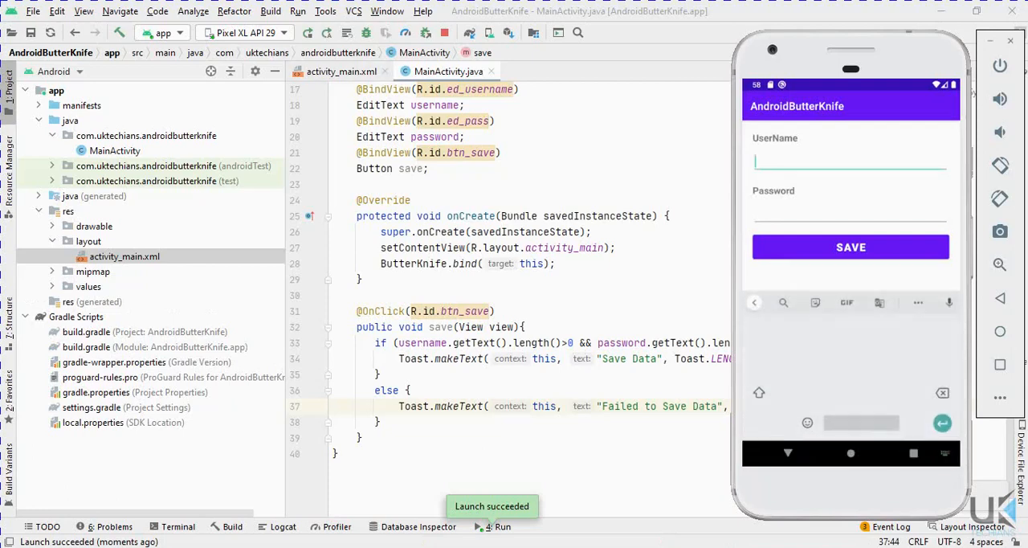
type("UKtechians")
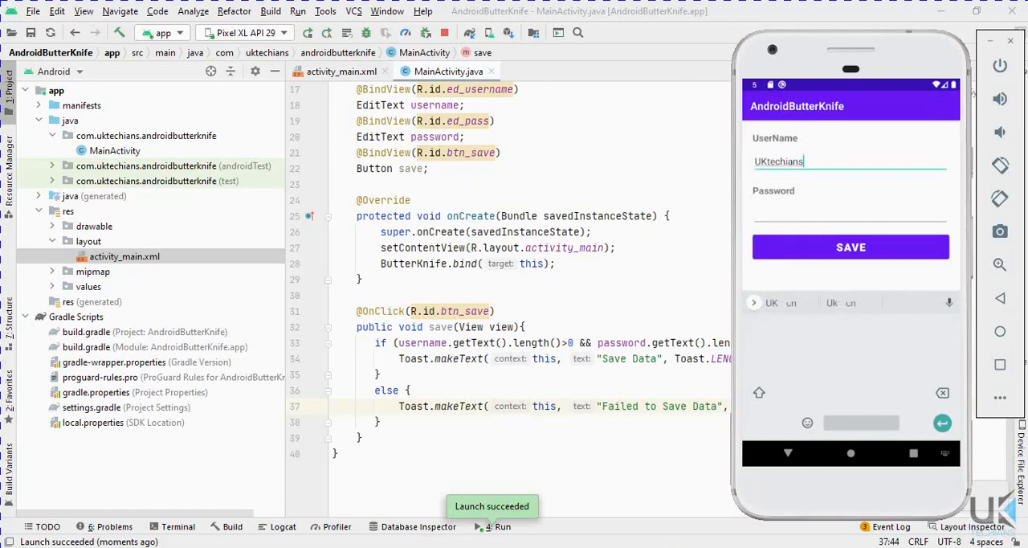
left_click(851, 247)
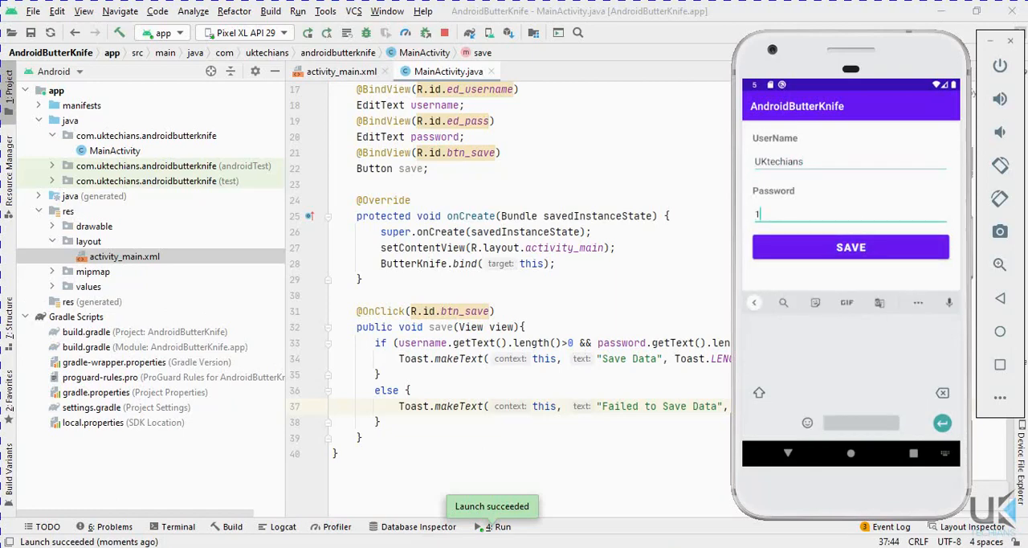
type("23")
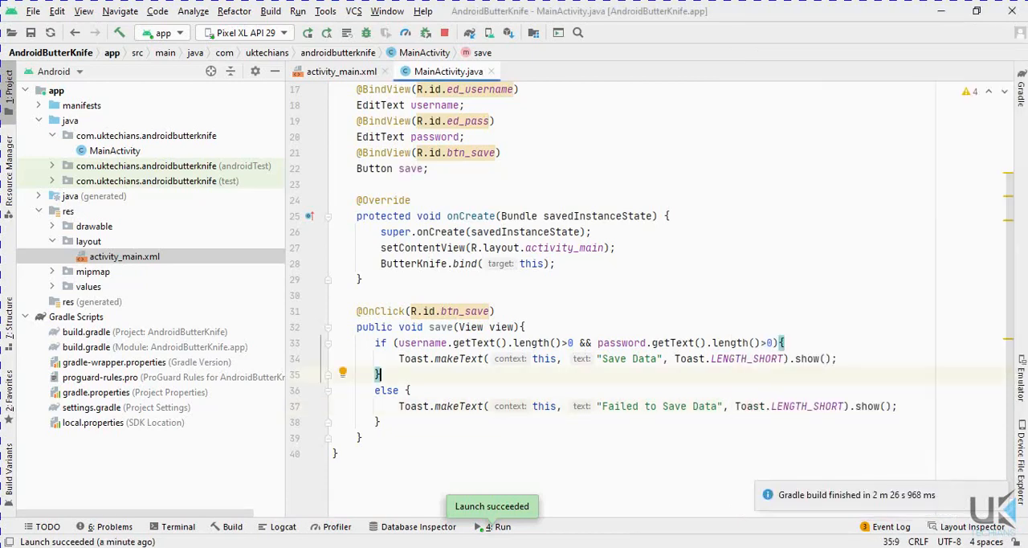
left_click(340, 72)
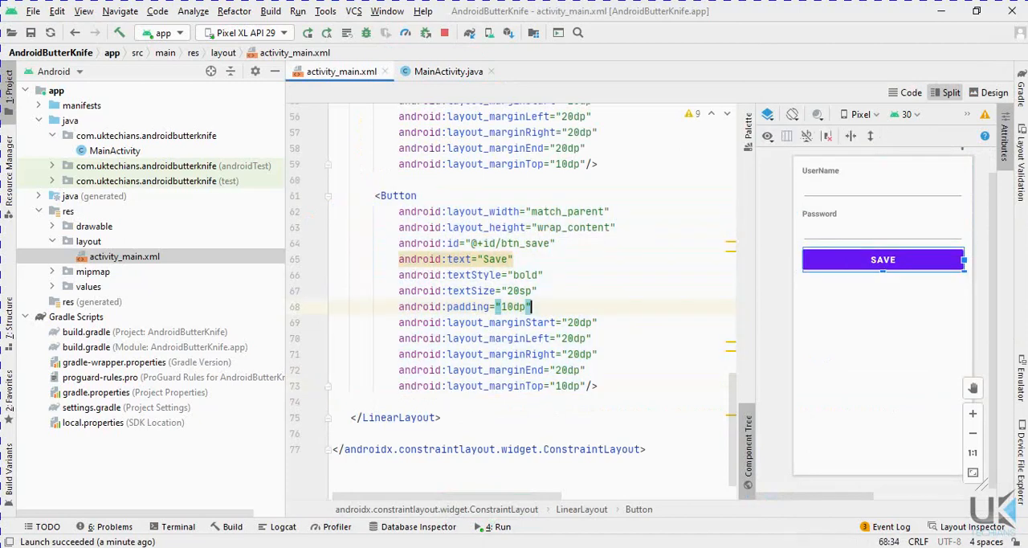
type("on")
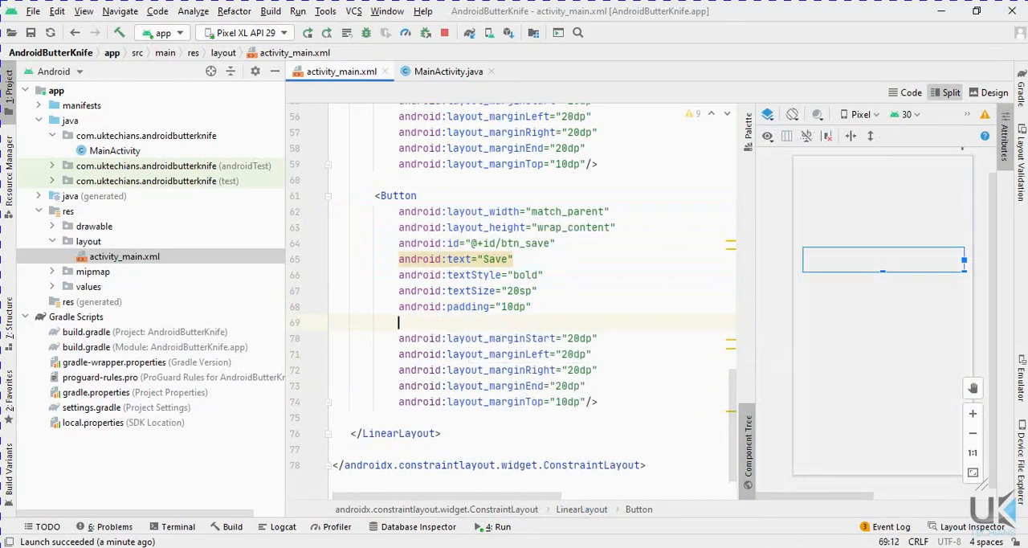
left_click(447, 71)
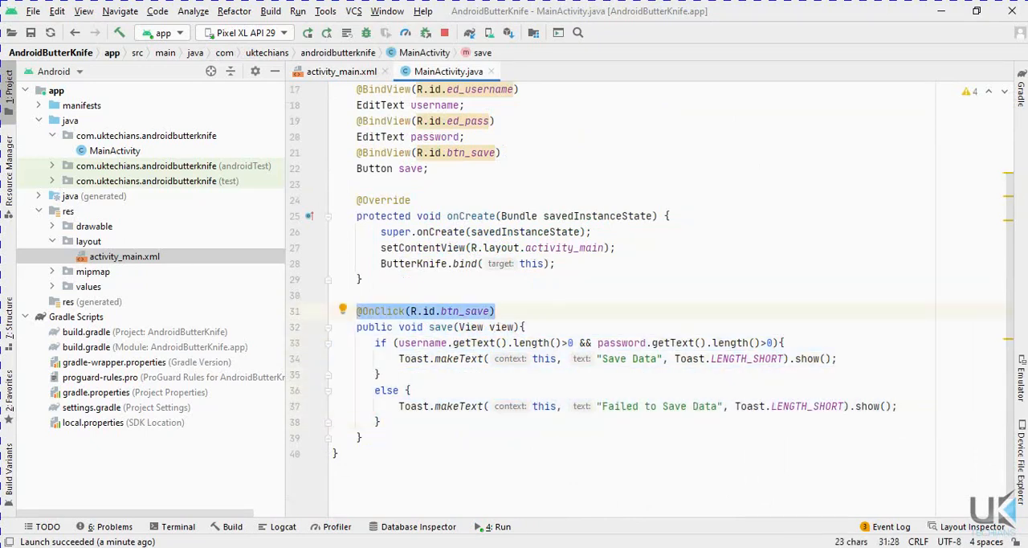
left_click(450, 264)
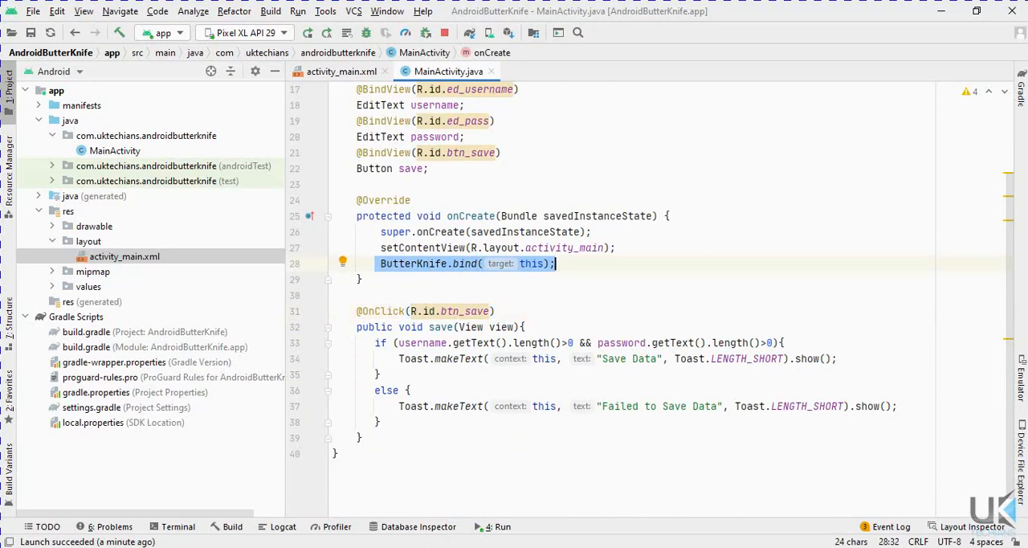
scroll("up", 3)
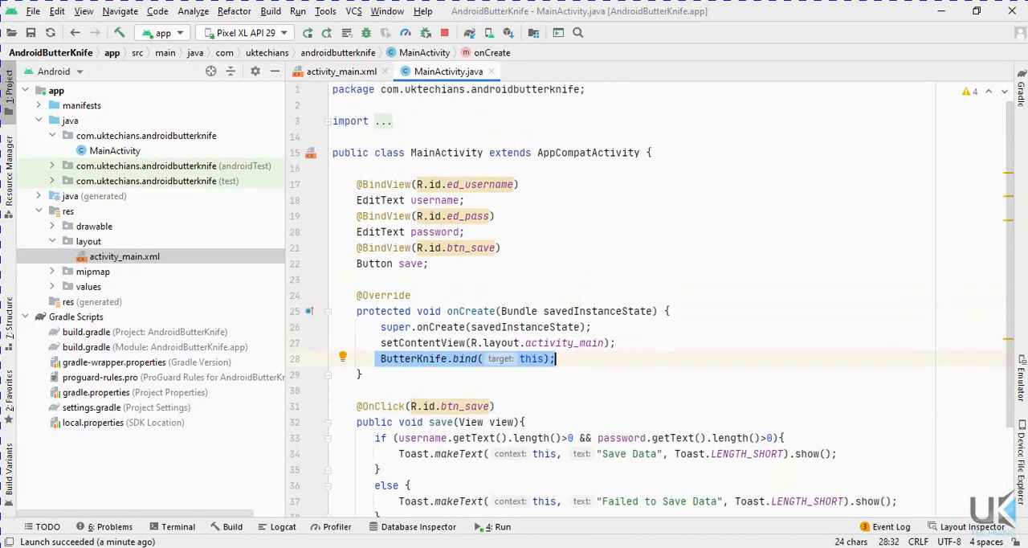
left_click(450, 216)
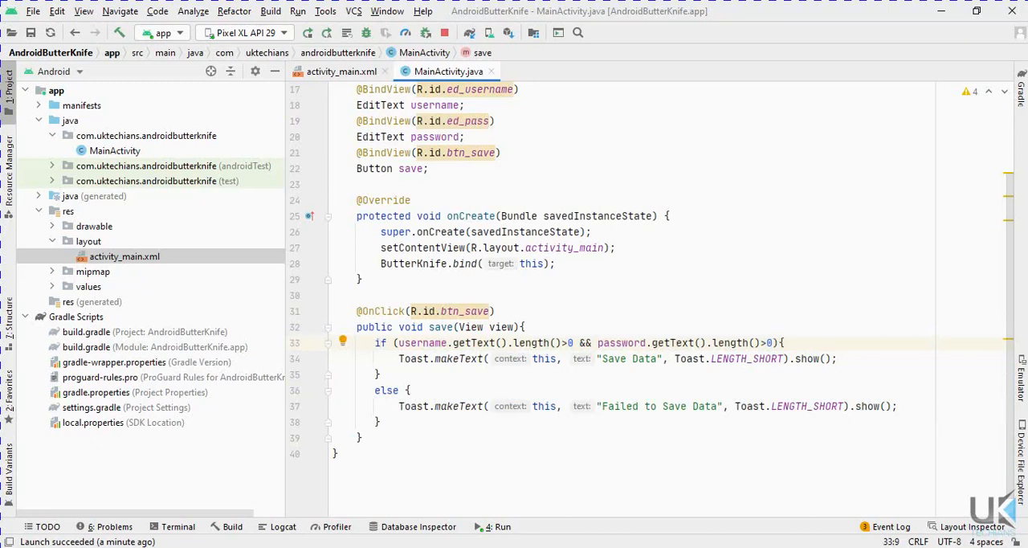
left_click(379, 343)
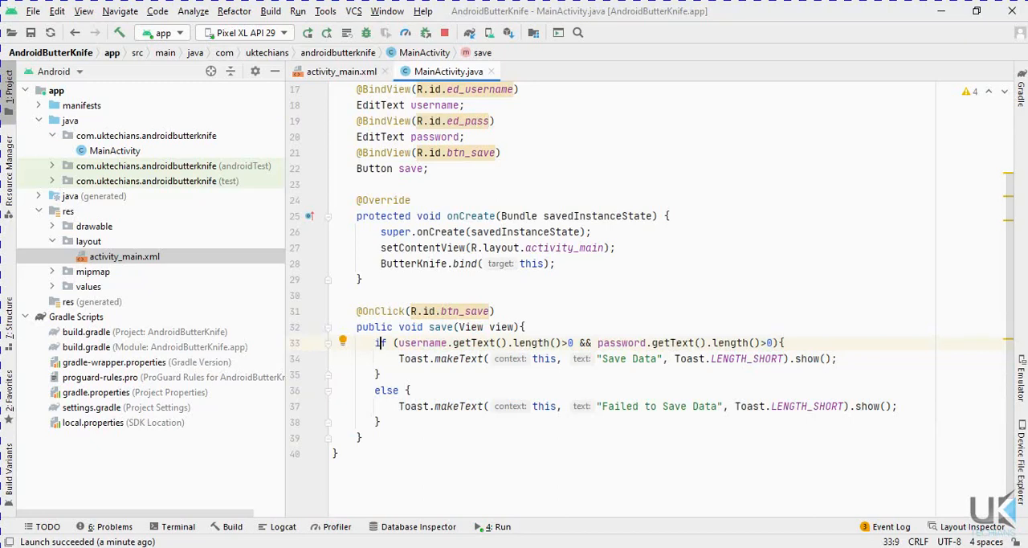